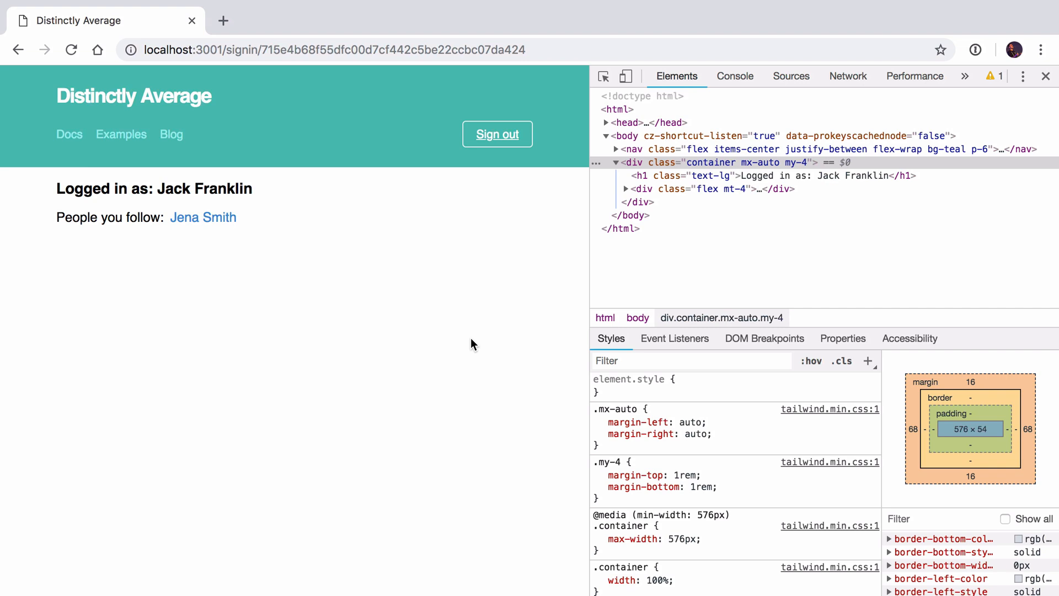
{"action": "mouse_move", "coordinate": [351, 324]}
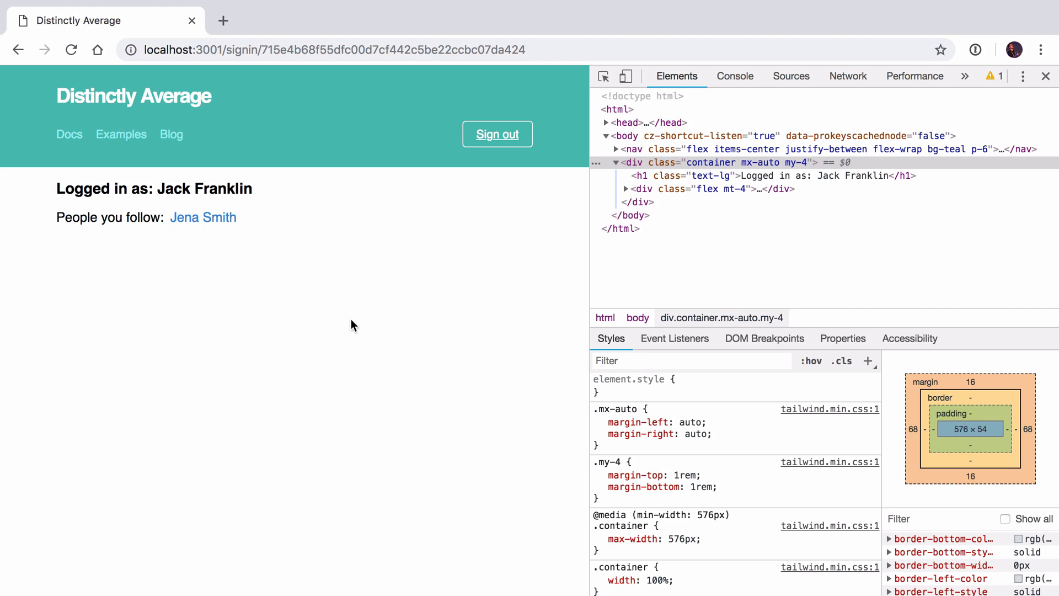
{"action": "mouse_move", "coordinate": [281, 251]}
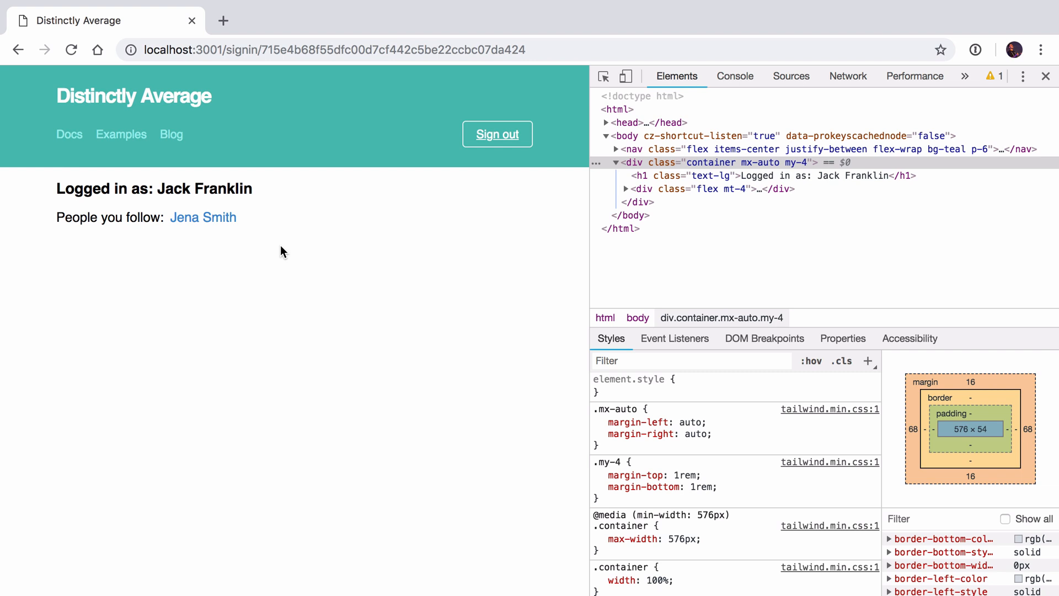
{"action": "mouse_move", "coordinate": [106, 258]}
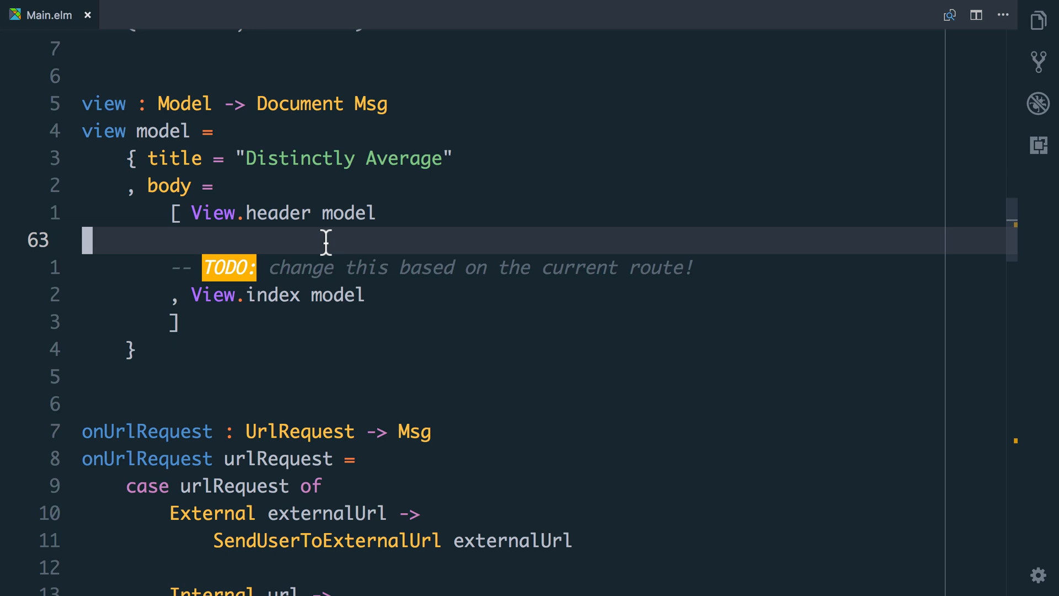
{"action": "mouse_move", "coordinate": [463, 229]}
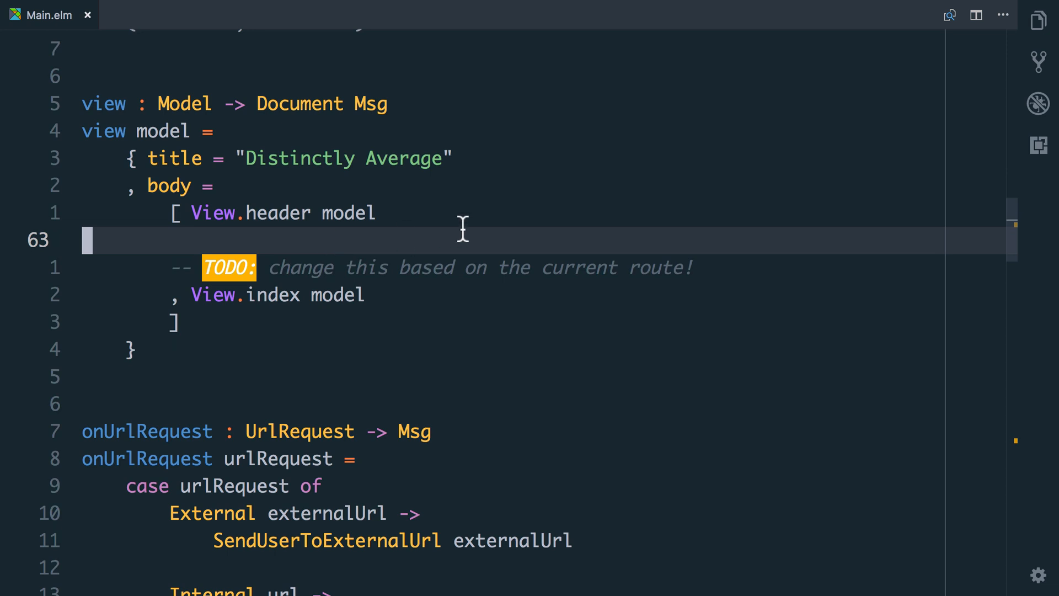
- Browse the Quick Open file list showing Types.elm first
{"action": "scroll", "scroll_direction": "up", "scroll_amount": 3}
{"action": "type", "text": "t"}
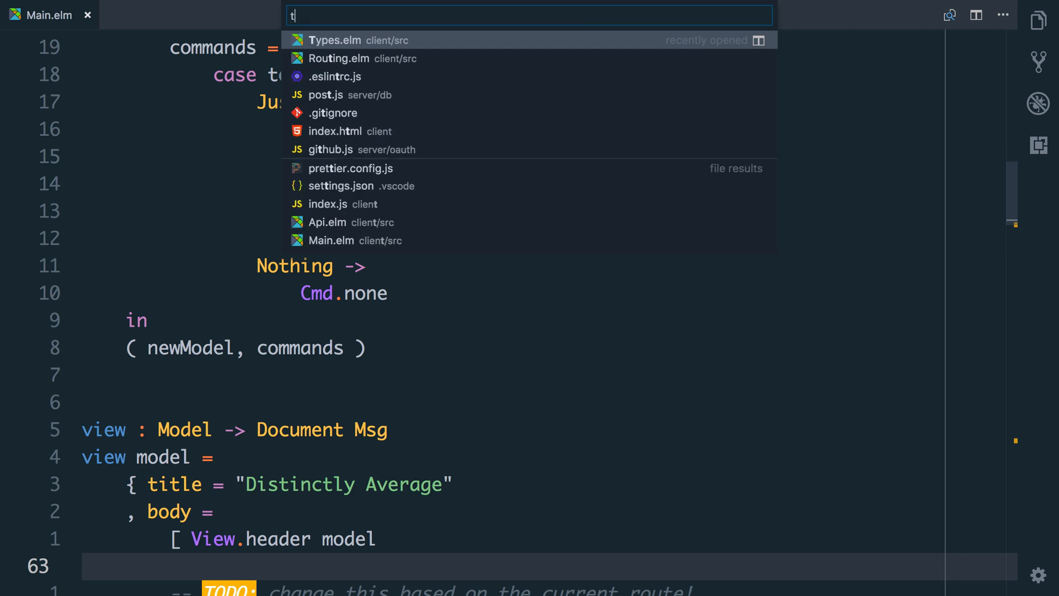
- In Types.elm add 'currentRoute : Route' to Model and 'import Routing exposing (Route)', then return to Main.elm
{"action": "left_click", "coordinate": [333, 40]}
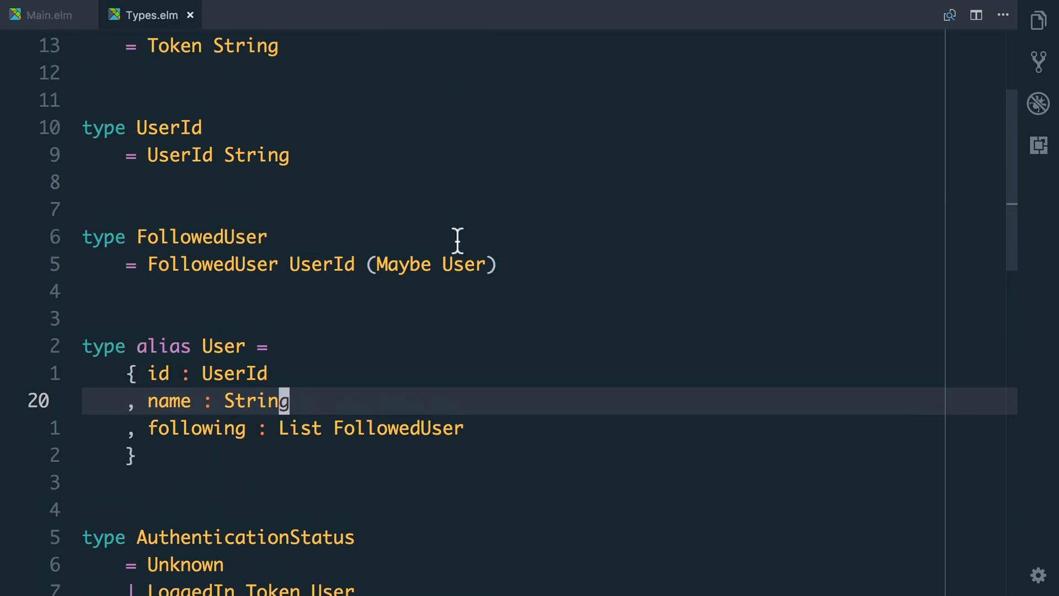
{"action": "scroll", "scroll_direction": "down", "scroll_amount": 3}
{"action": "type", "text": ", cu"}
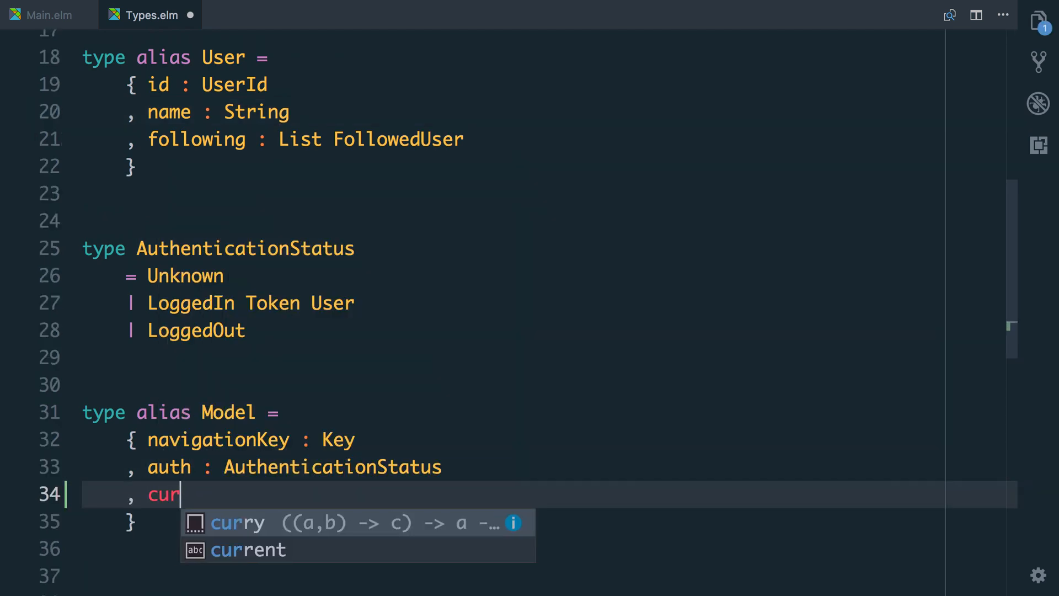
{"action": "type", "text": "rentRoute : Rout"}
{"action": "type", "text": "import Routing ("}
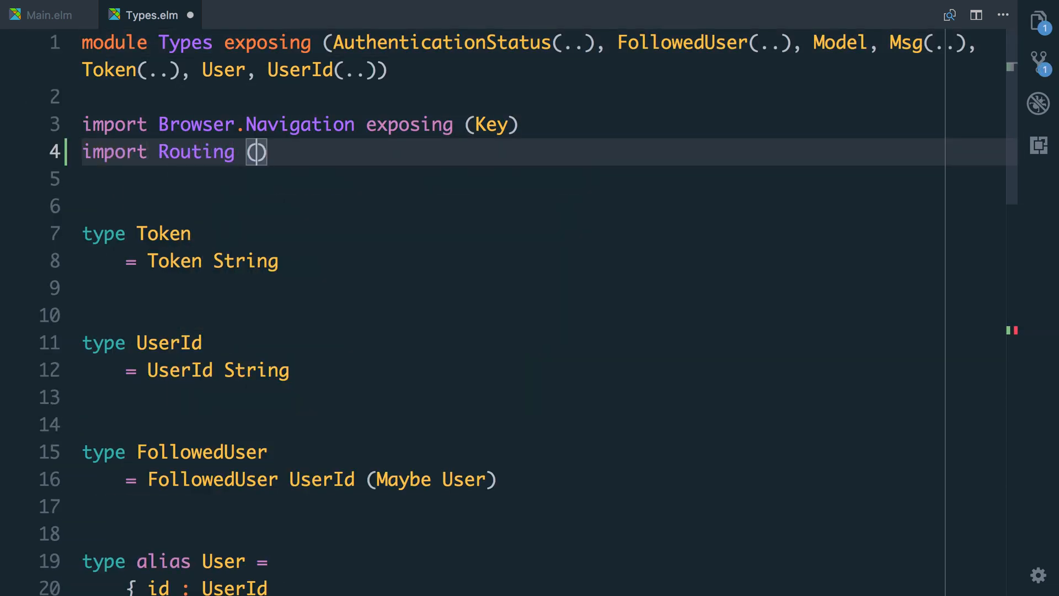
{"action": "type", "text": "exposing (Route)"}
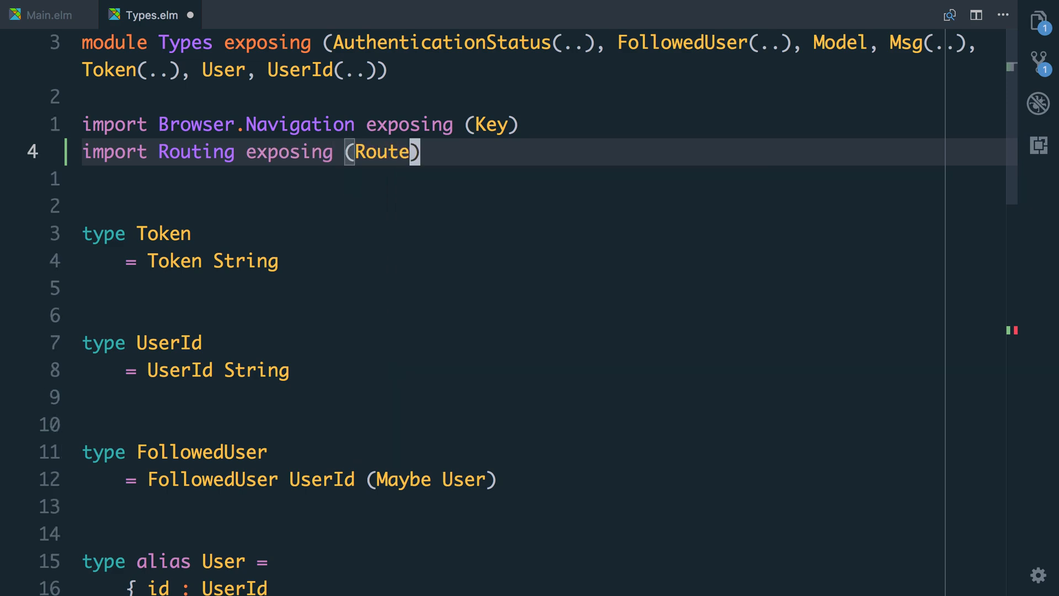
{"action": "left_click", "coordinate": [44, 15]}
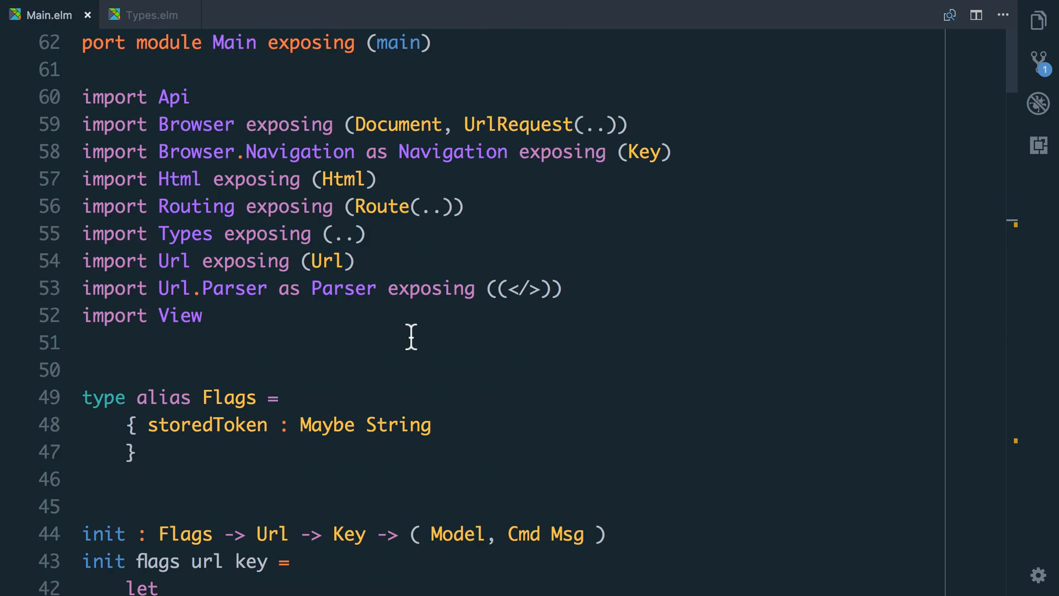
- Add 'currentRoute = parsedUrl' to the newModel record in init
{"action": "scroll", "scroll_direction": "down", "scroll_amount": 3}
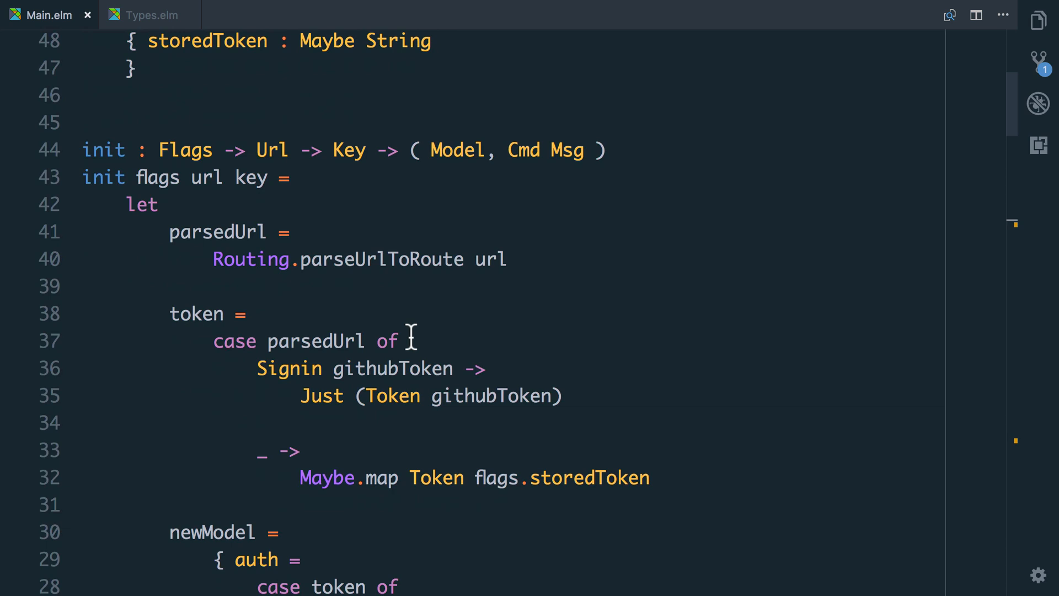
{"action": "scroll", "scroll_direction": "down", "scroll_amount": 3}
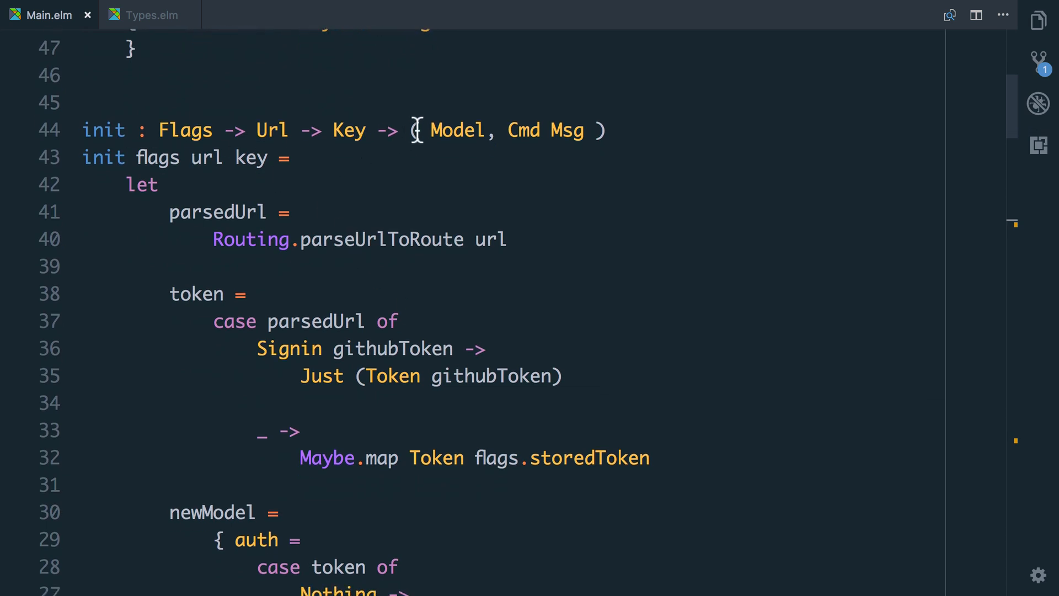
{"action": "scroll", "scroll_direction": "down", "scroll_amount": 3}
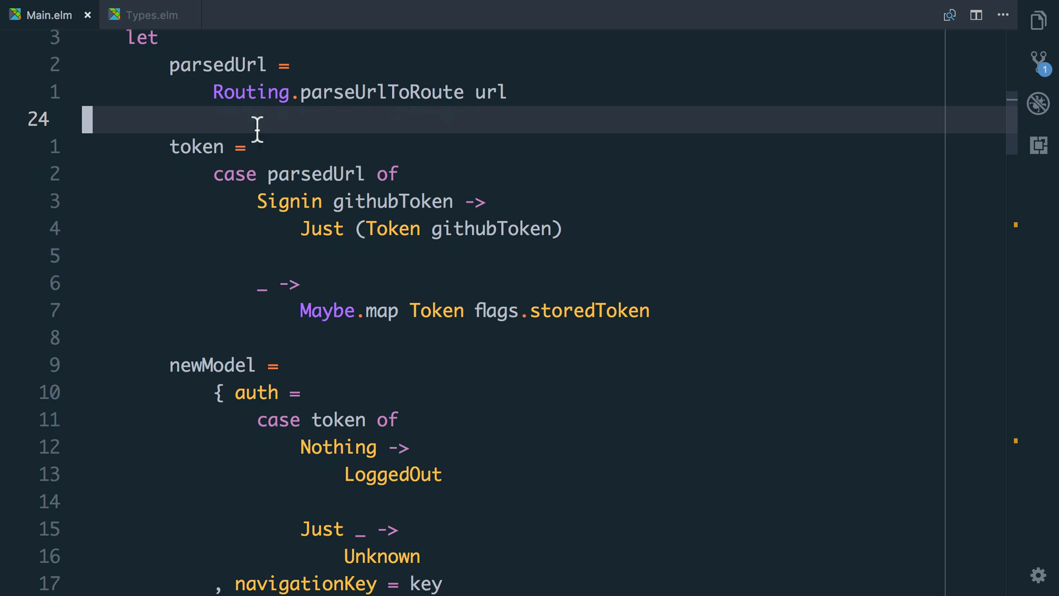
{"action": "scroll", "scroll_direction": "down", "scroll_amount": 3}
{"action": "type", "text": ", currentRoute ="}
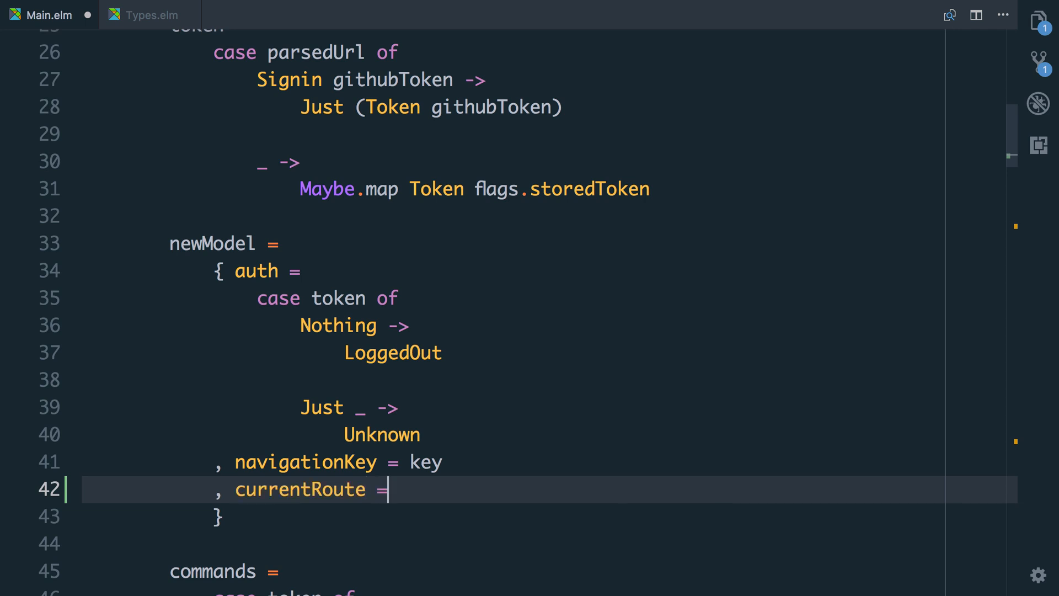
{"action": "type", "text": "parsedUrl"}
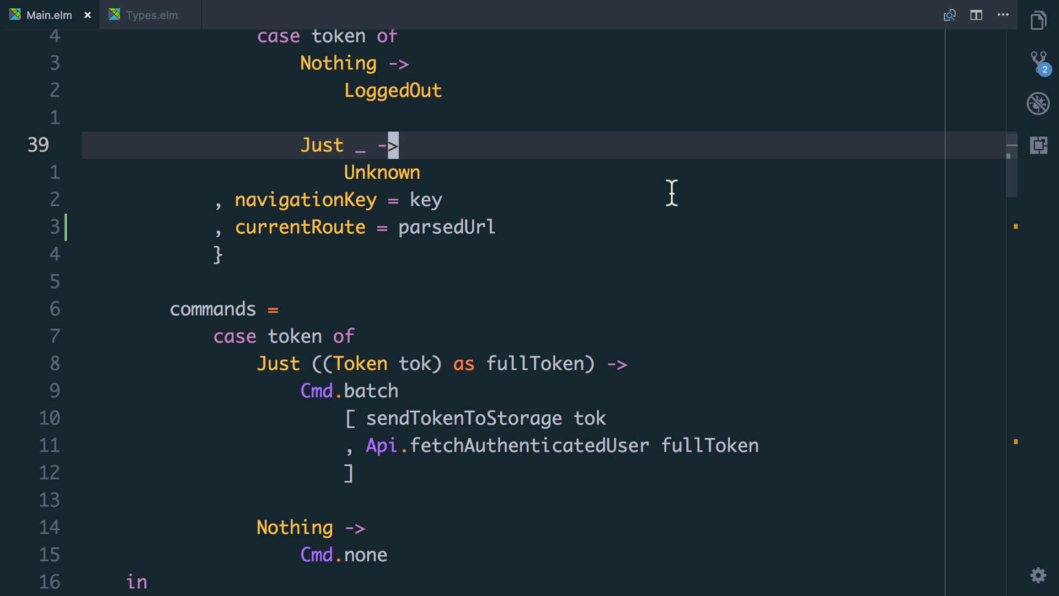
{"action": "scroll", "scroll_direction": "down", "scroll_amount": 3}
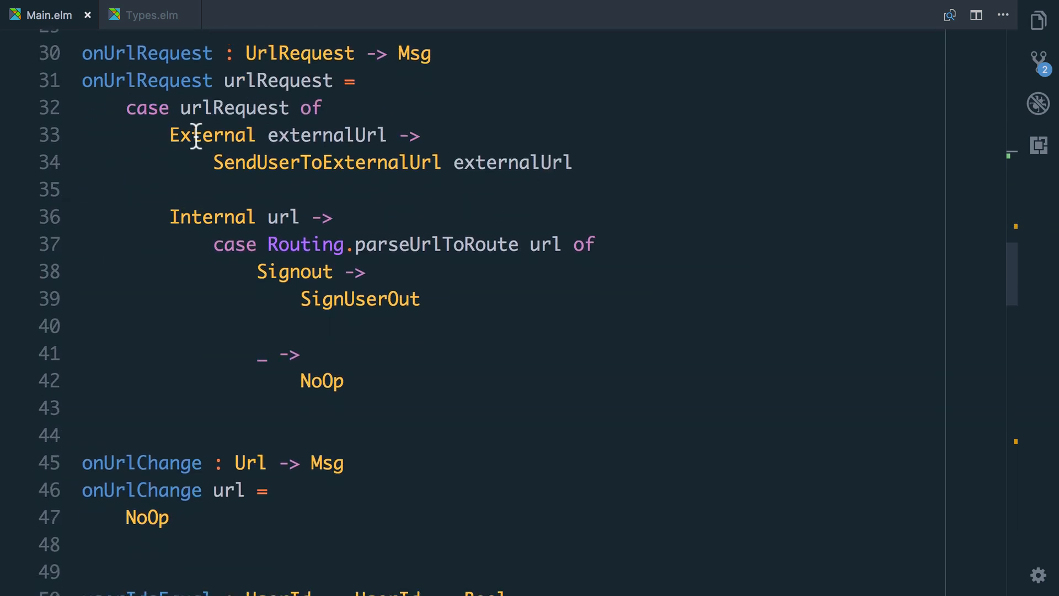
{"action": "mouse_move", "coordinate": [426, 179]}
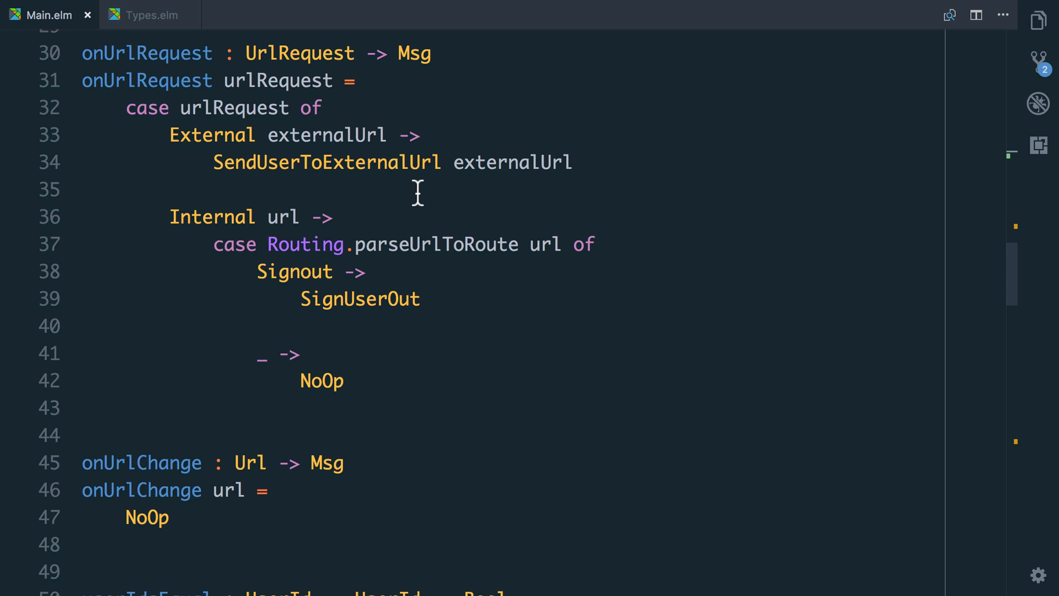
{"action": "mouse_move", "coordinate": [441, 253]}
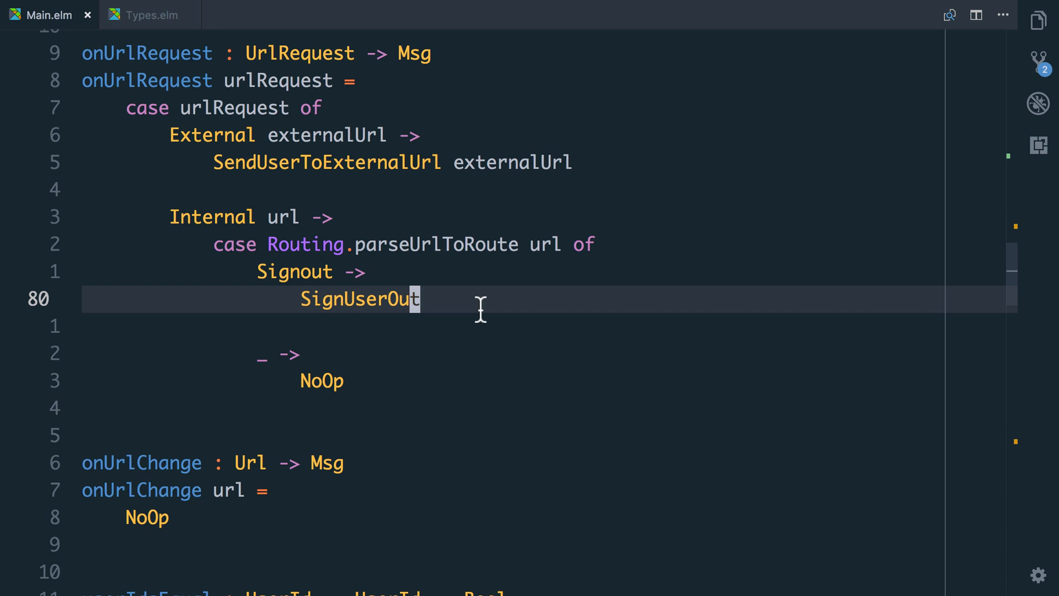
{"action": "scroll", "scroll_direction": "down", "scroll_amount": 3}
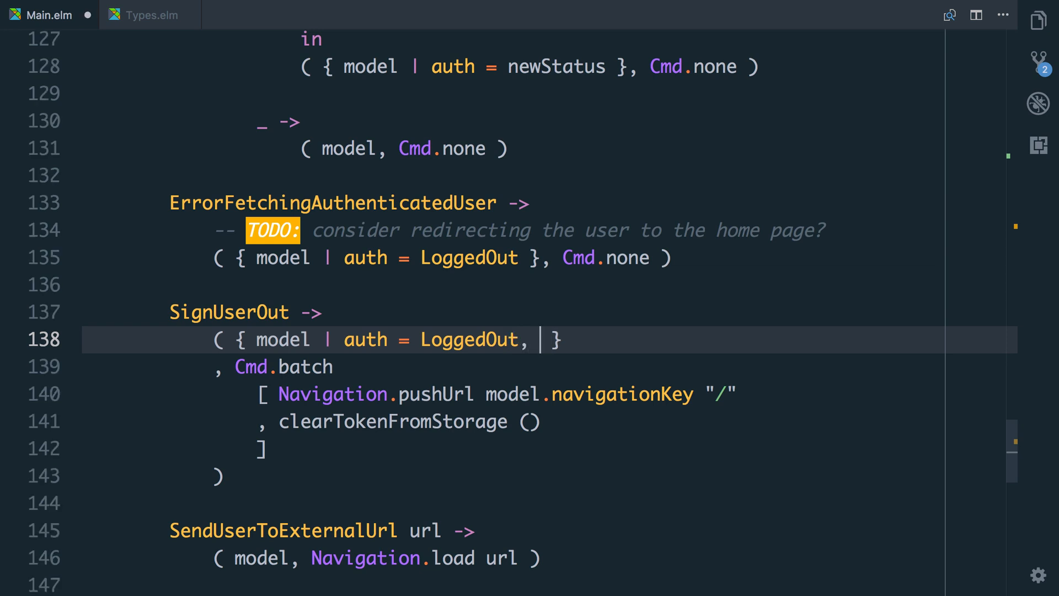
- Add 'currentRoute = Index' to the SignUserOut model update
{"action": "type", "text": "currentRoute ="}
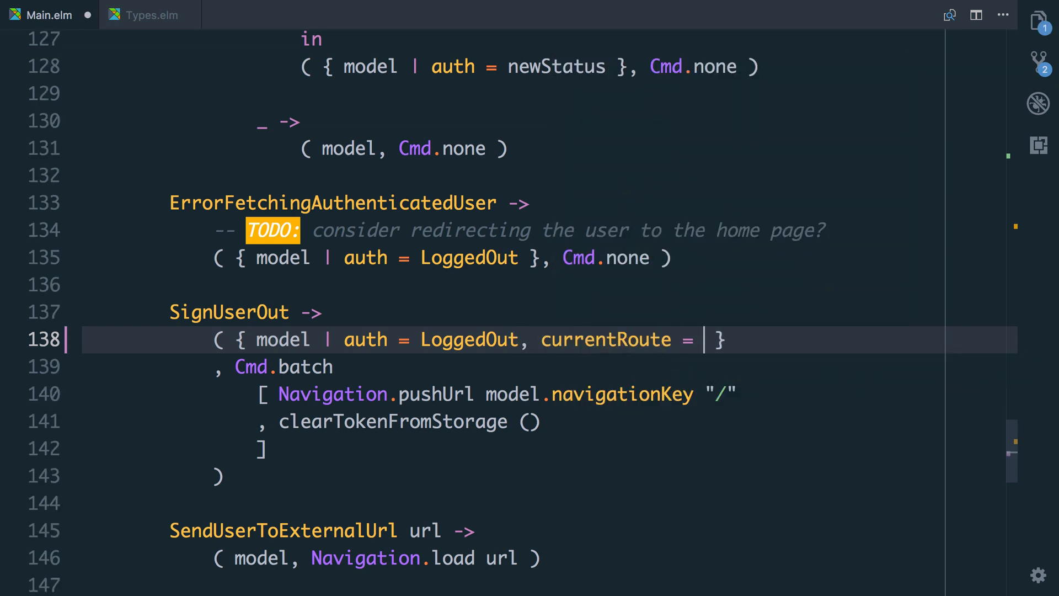
{"action": "type", "text": "Index"}
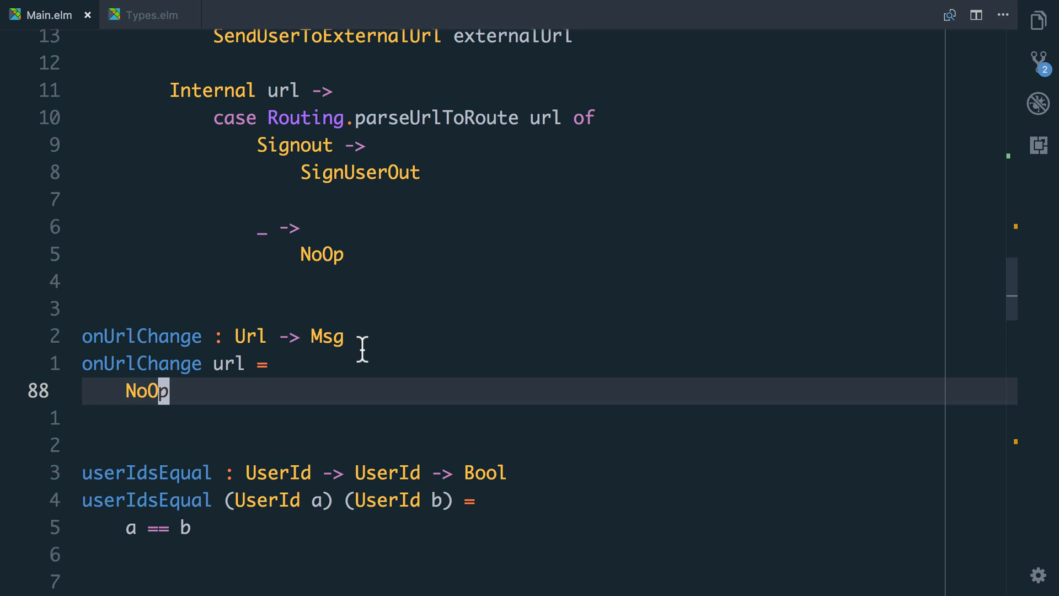
{"action": "mouse_move", "coordinate": [362, 349]}
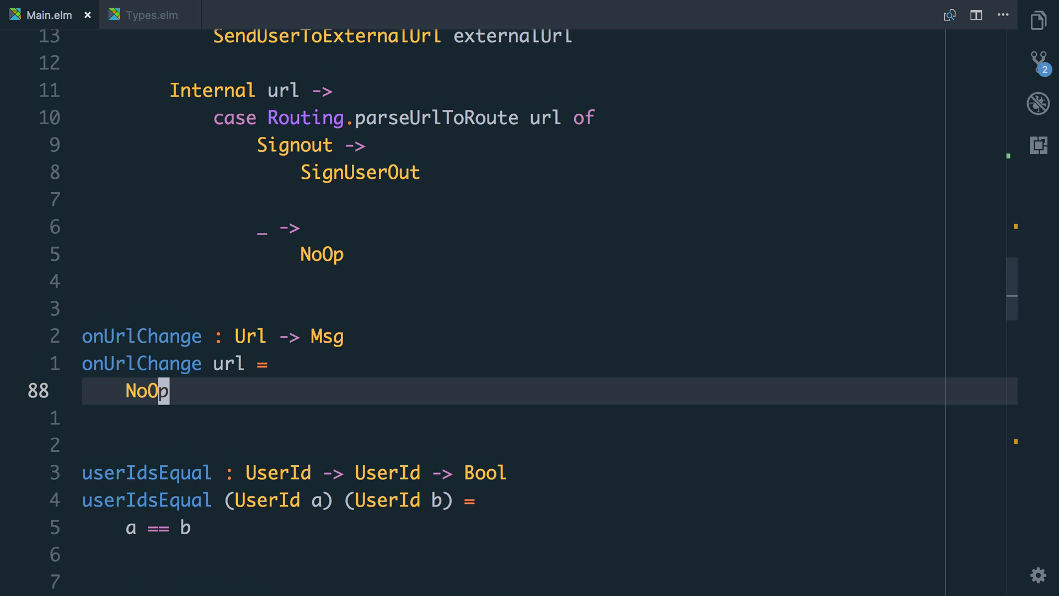
- Rewrite onUrlChange's body as 'let _ = Debug.log "onUrlChange" url in NoOp'
{"action": "key", "text": "Backspace"}
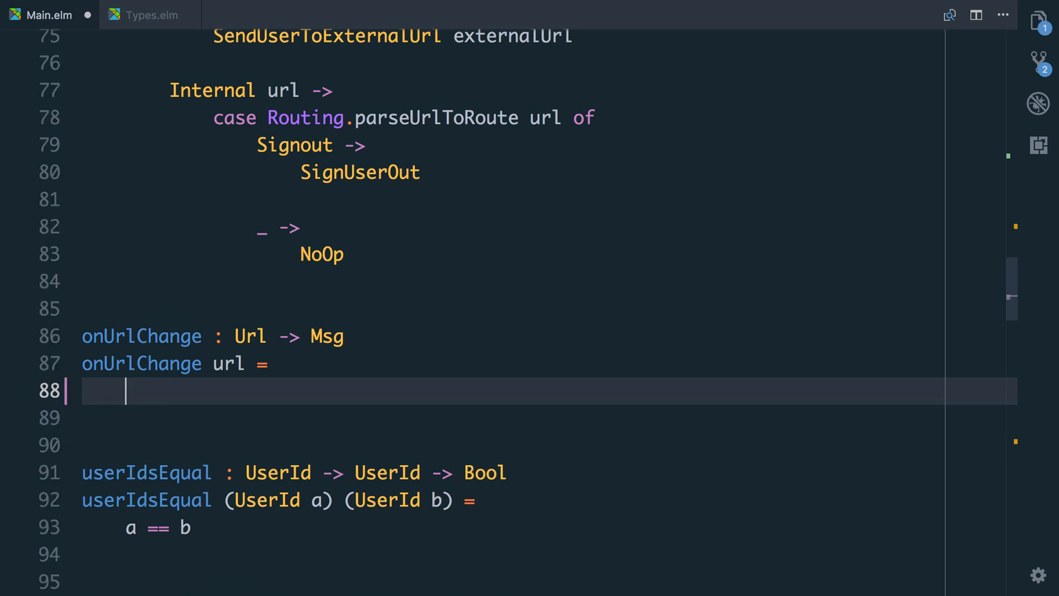
{"action": "type", "text": "let"}
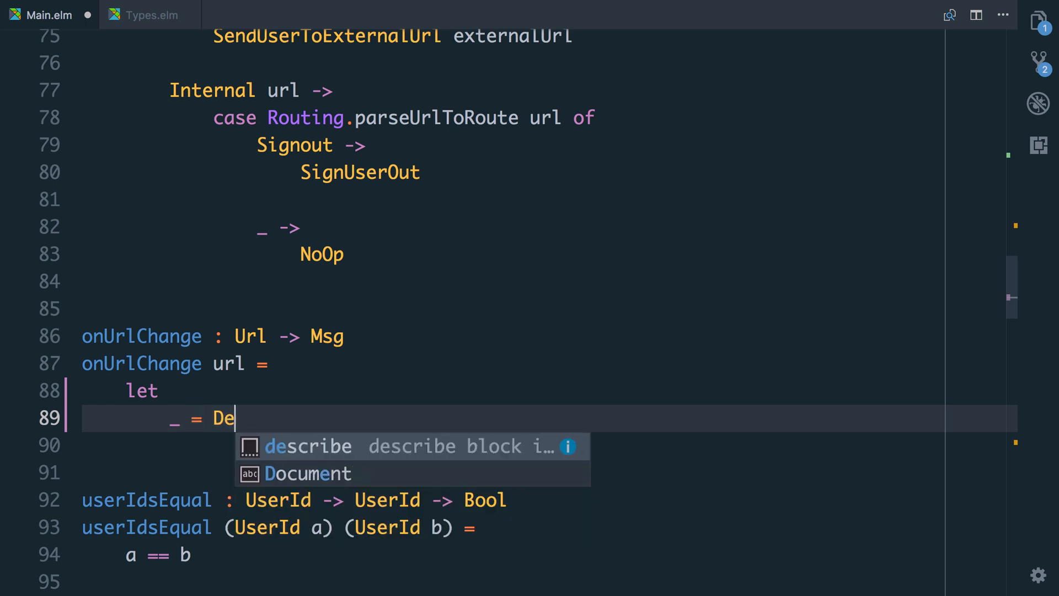
{"action": "type", "text": "bug.log \""}
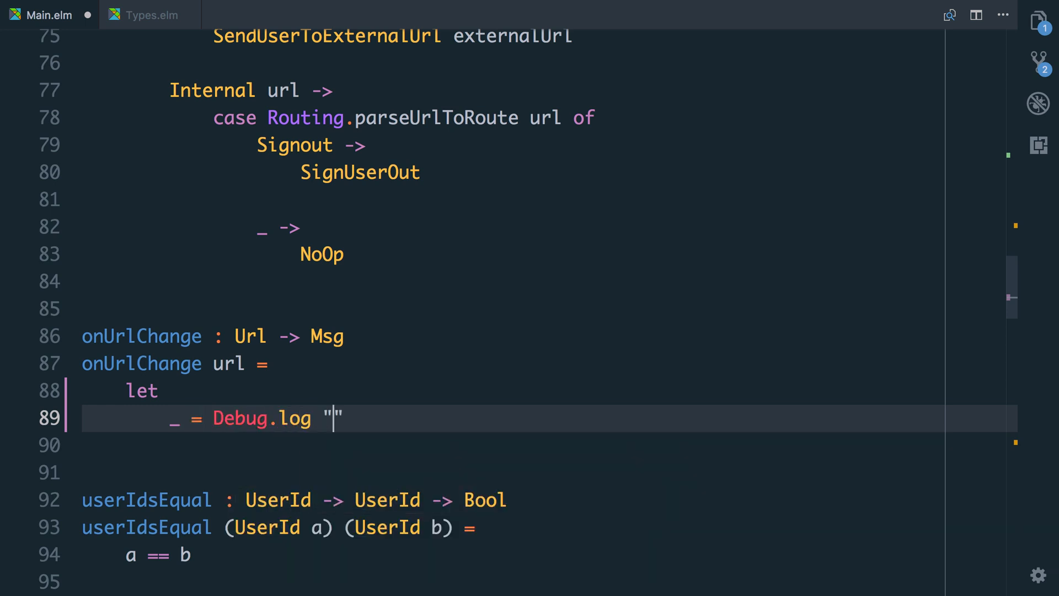
{"action": "type", "text": "onUrlChange\" url"}
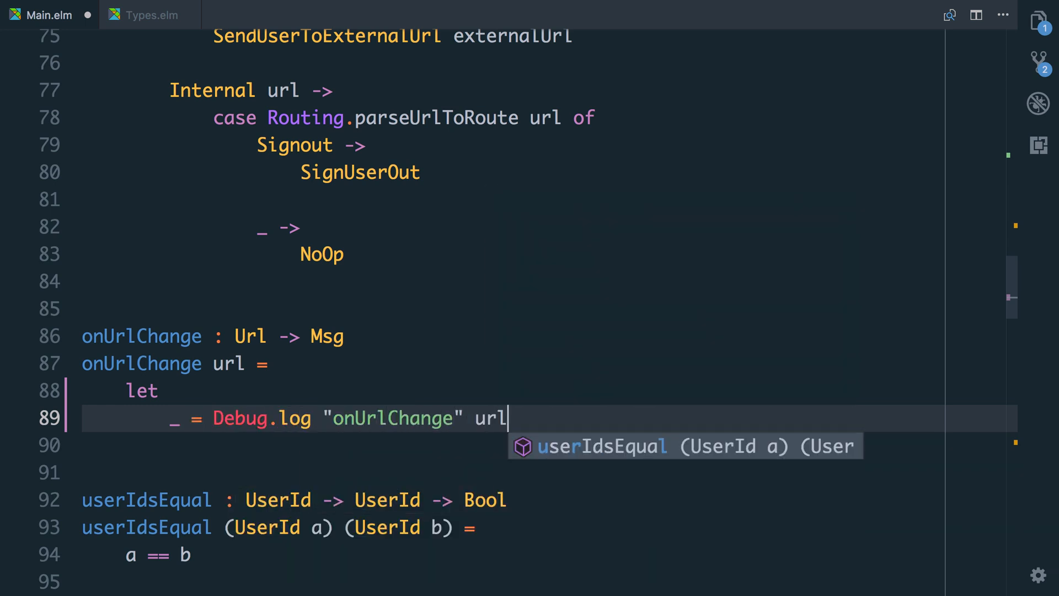
{"action": "key", "text": "Enter"}
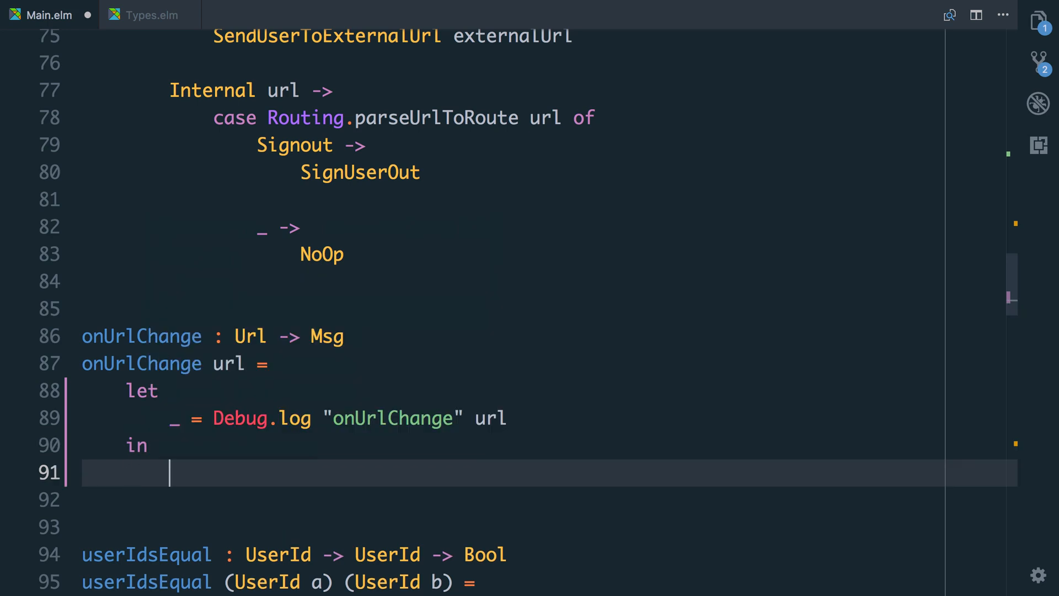
{"action": "type", "text": "NoOp"}
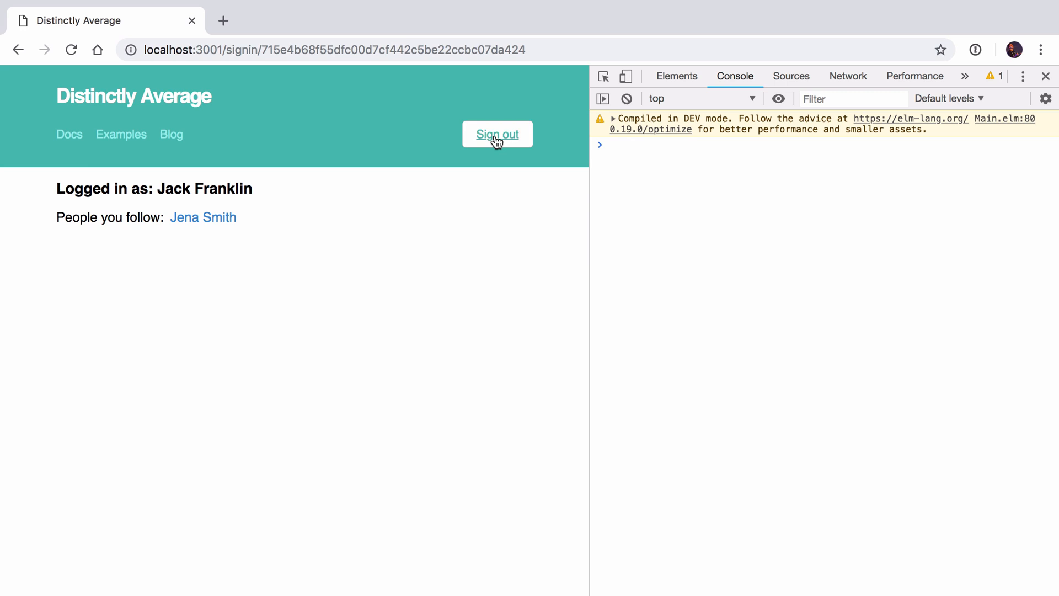
{"action": "left_click", "coordinate": [498, 133]}
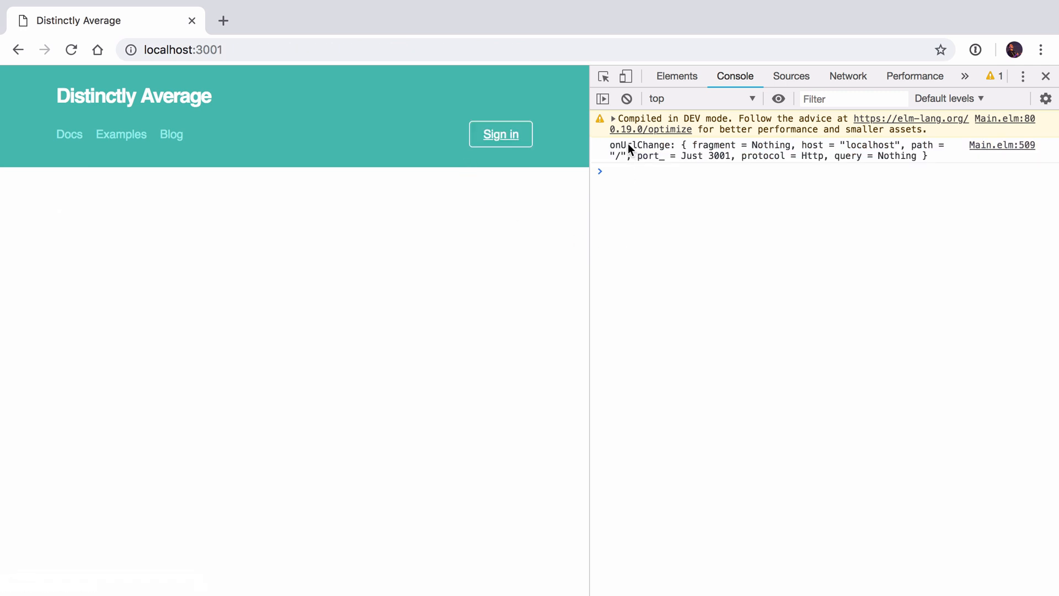
{"action": "left_click", "coordinate": [615, 171]}
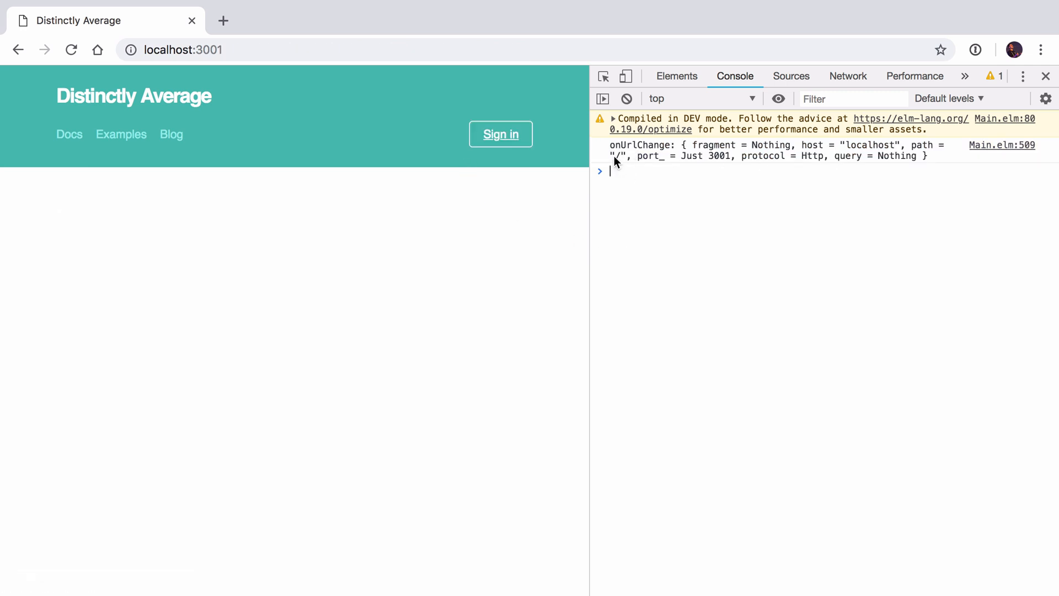
{"action": "mouse_move", "coordinate": [322, 263]}
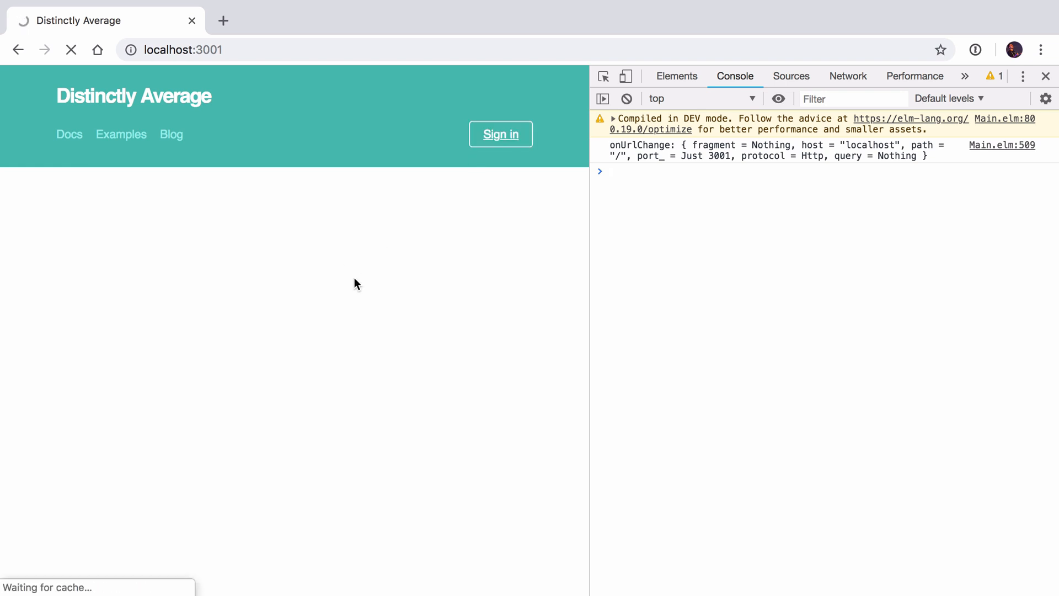
{"action": "left_click", "coordinate": [501, 134]}
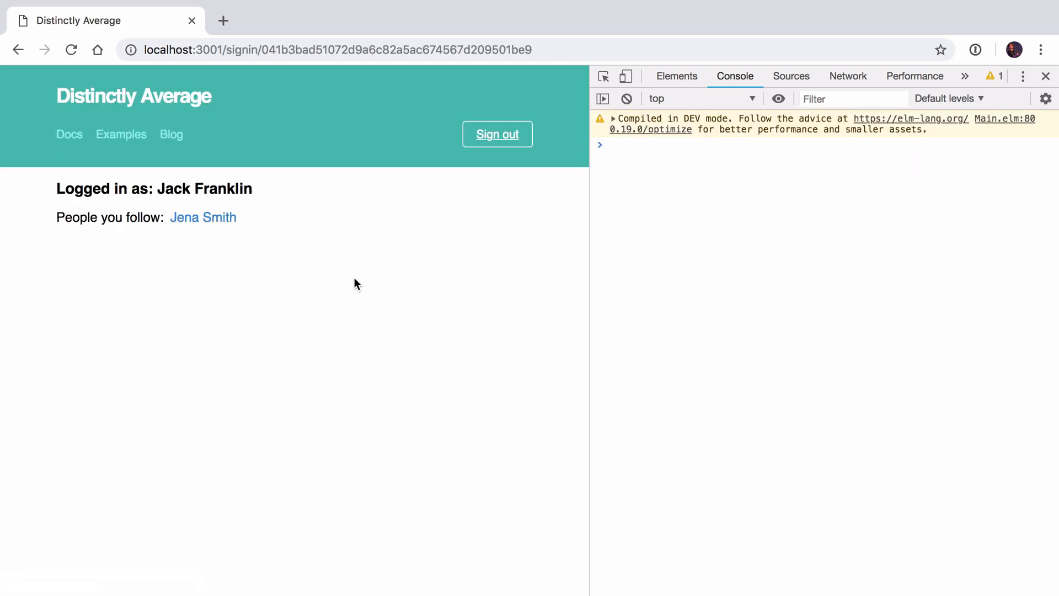
{"action": "mouse_move", "coordinate": [734, 210]}
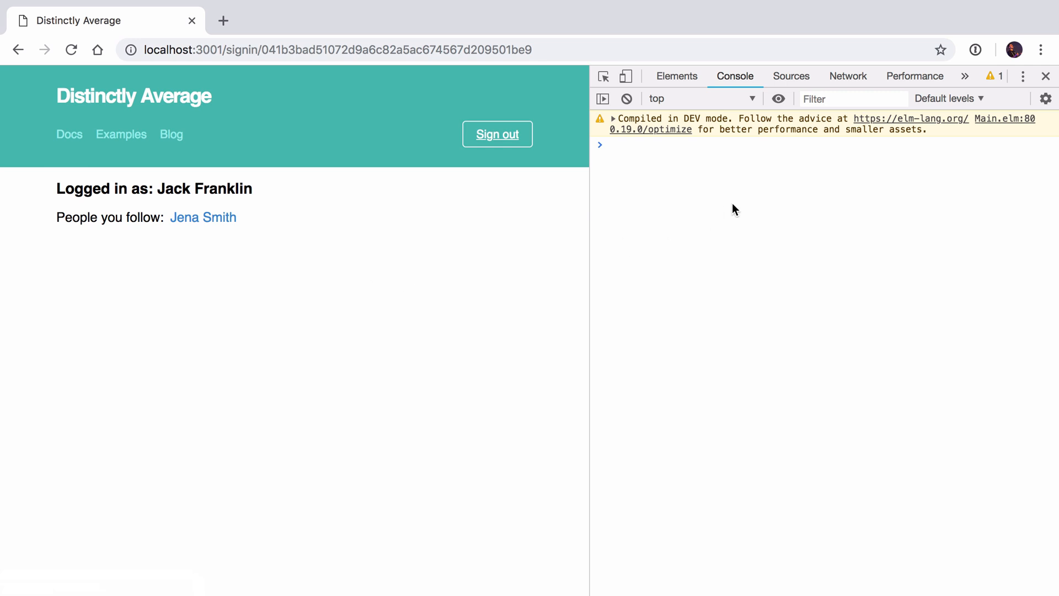
{"action": "mouse_move", "coordinate": [724, 208]}
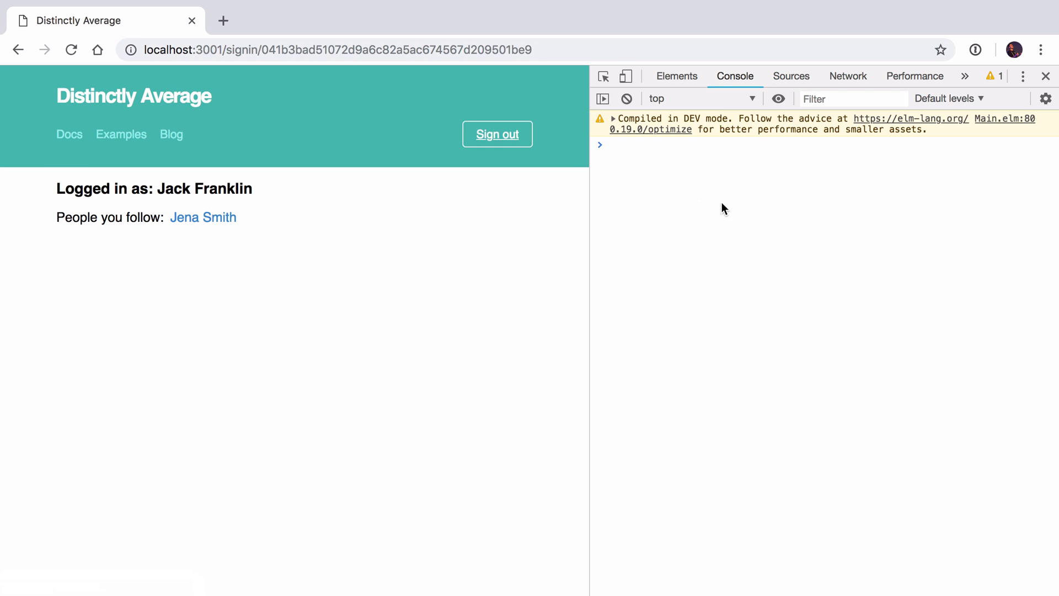
{"action": "mouse_move", "coordinate": [356, 391]}
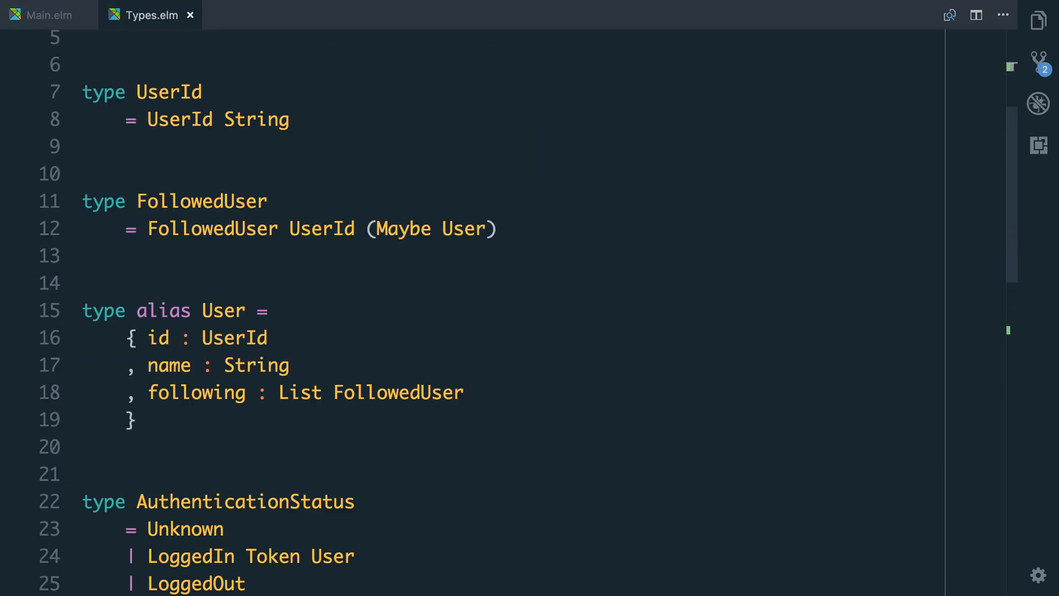
- Add '| UserChangedRoute Route' to the Msg type, save, and return to Main.elm
{"action": "scroll", "scroll_direction": "down", "scroll_amount": 3}
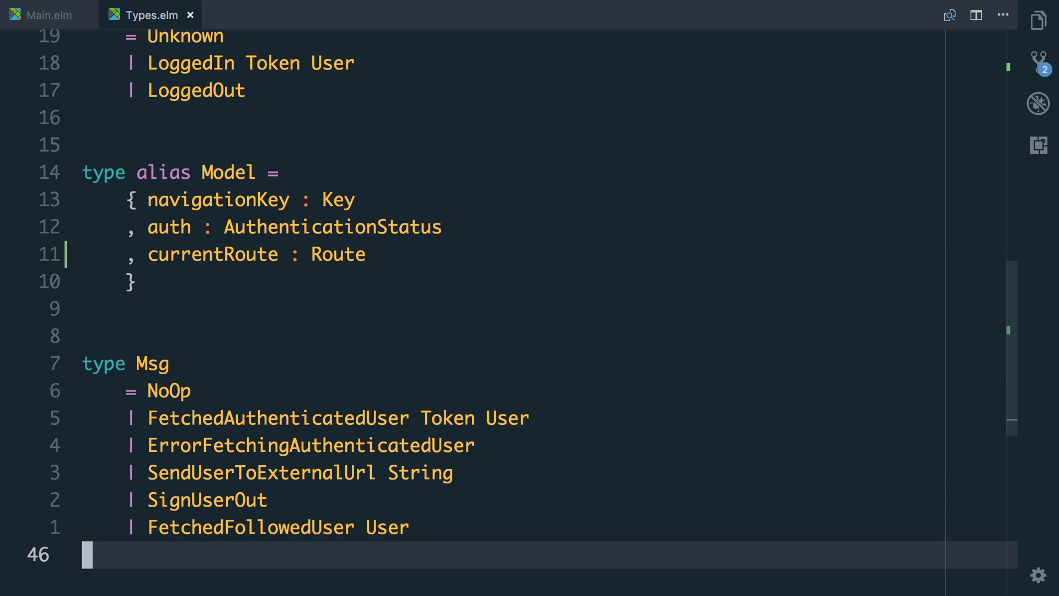
{"action": "type", "text": "|"}
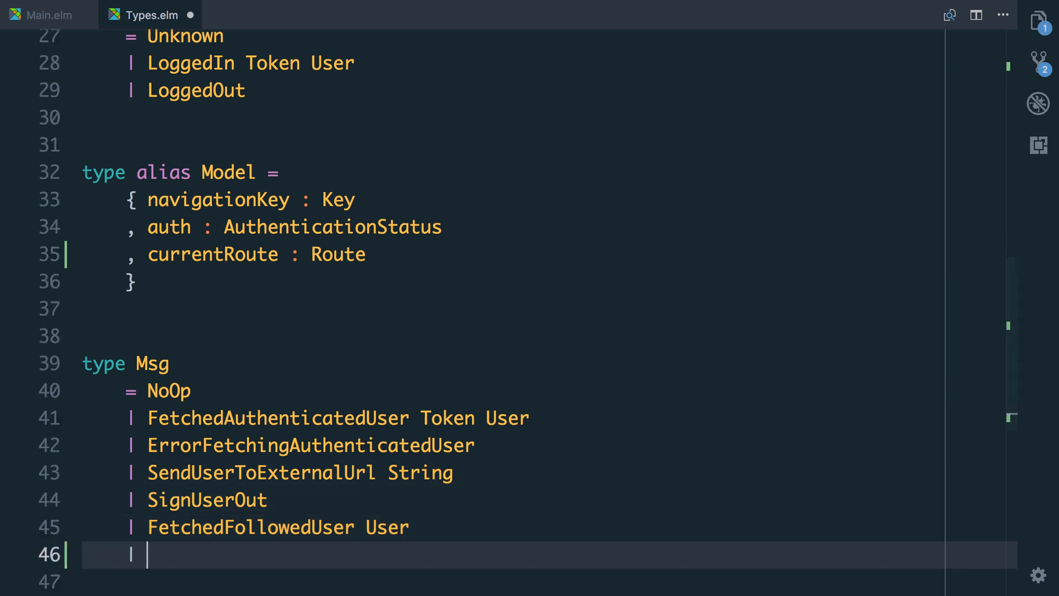
{"action": "type", "text": "UserNa"}
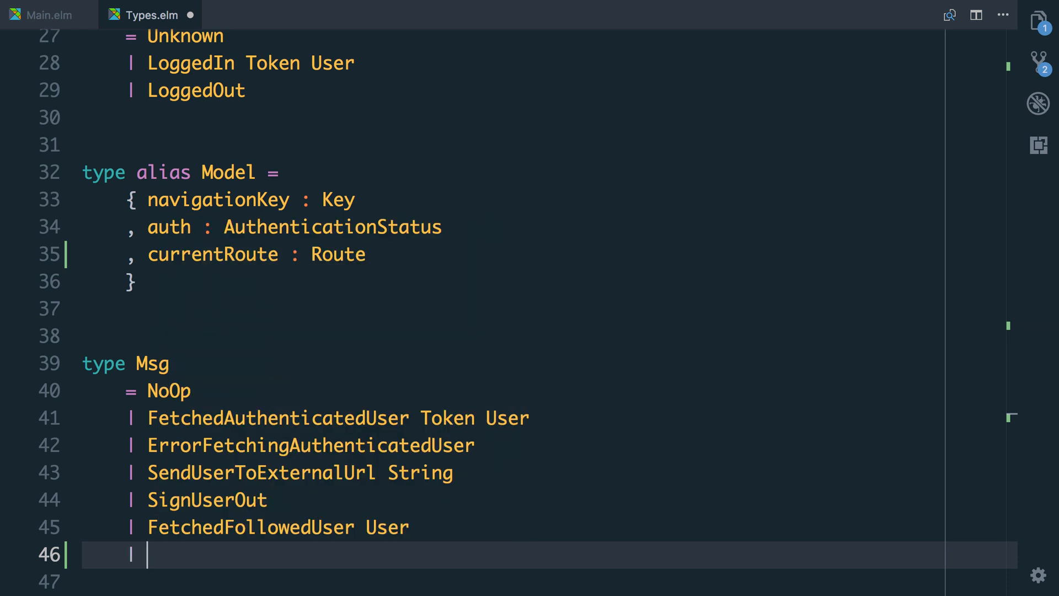
{"action": "type", "text": "UserChangedUrl"}
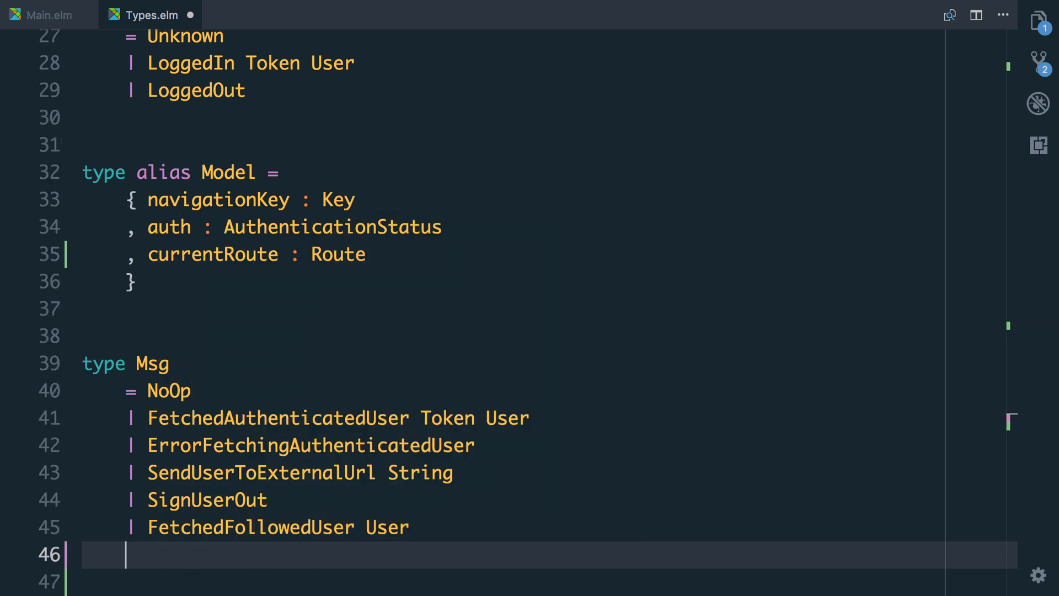
{"action": "type", "text": "| UserChangedRoute Route"}
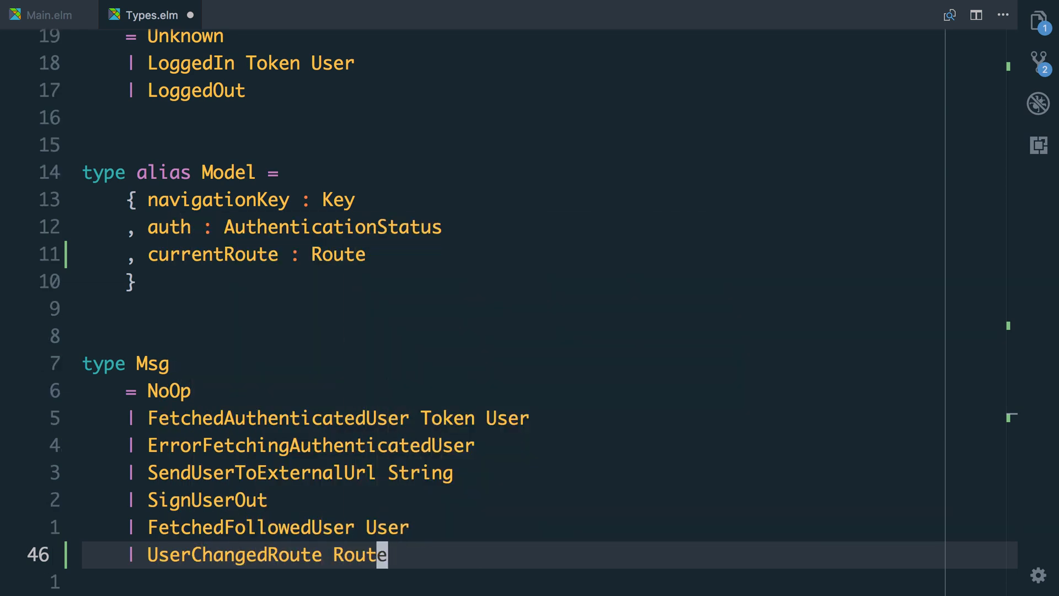
{"action": "key", "text": "ctrl+s"}
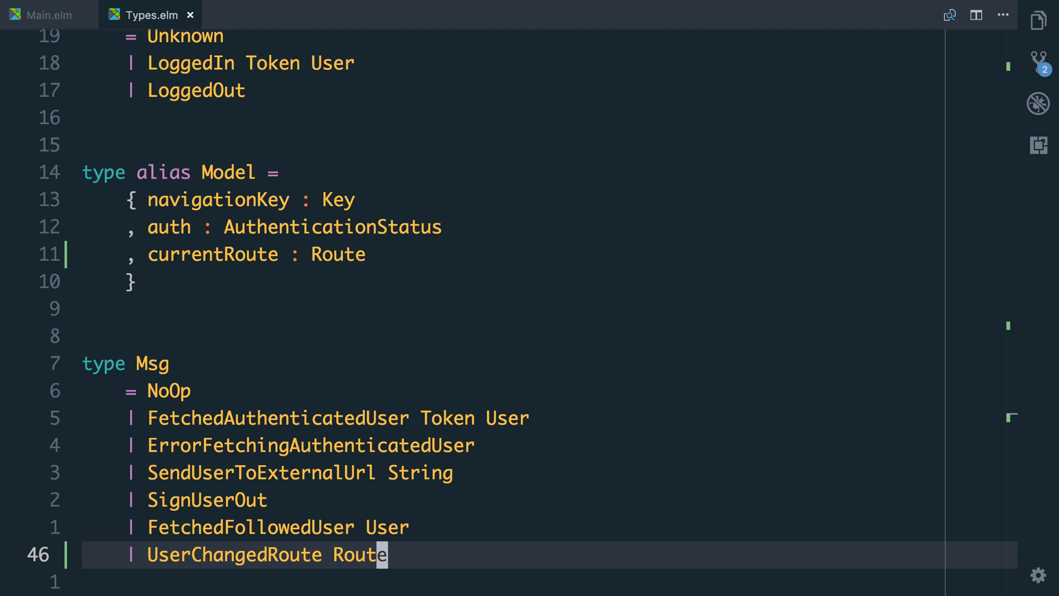
{"action": "left_click", "coordinate": [47, 14]}
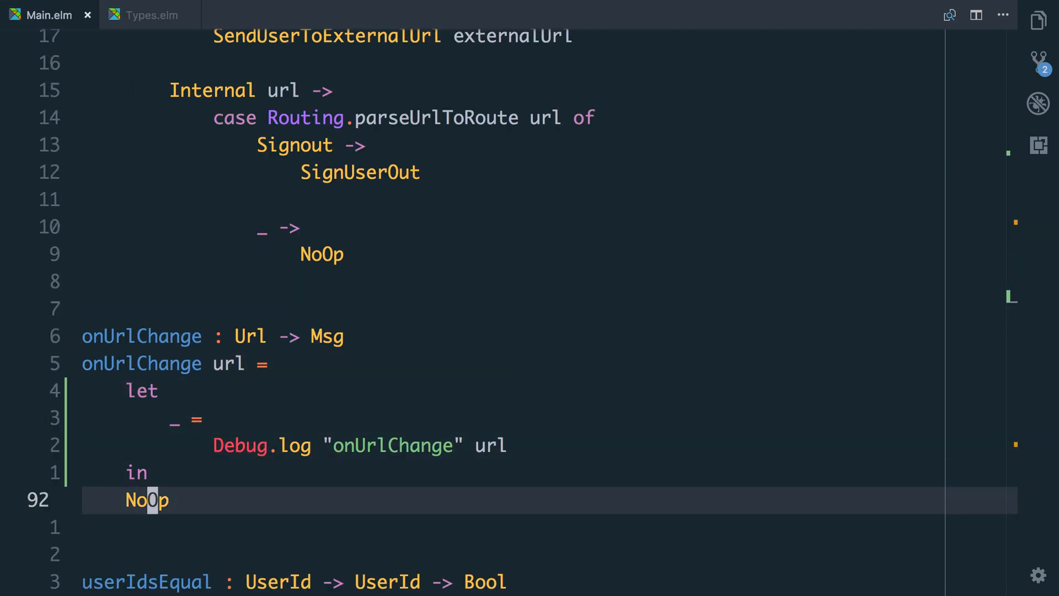
- Rewrite onUrlChange as 'Routing.parseUrlToRoute url |> UserChangedRoute'
{"action": "key", "text": "enter"}
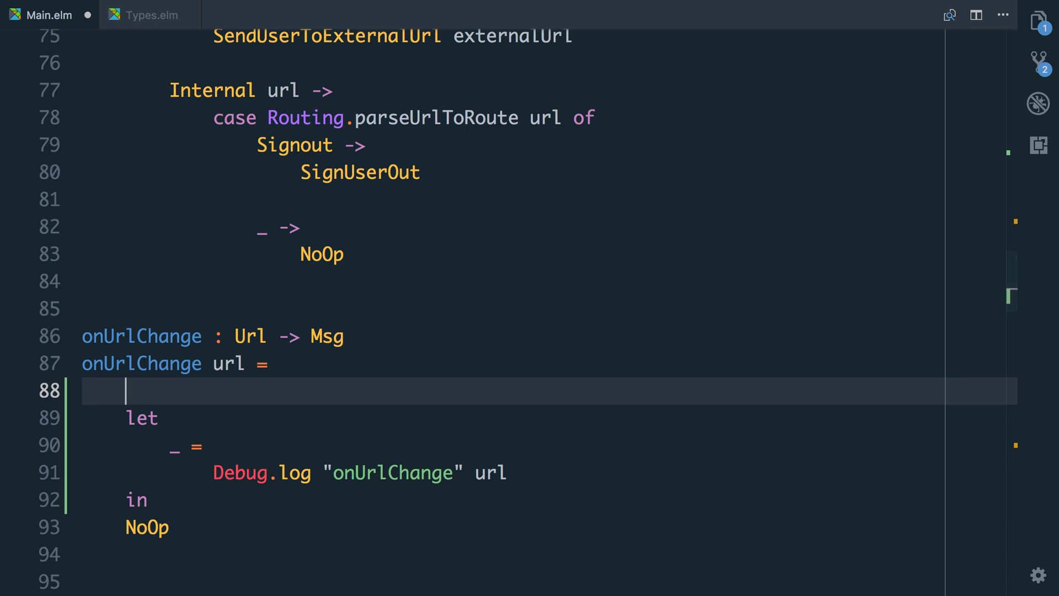
{"action": "type", "text": "R"}
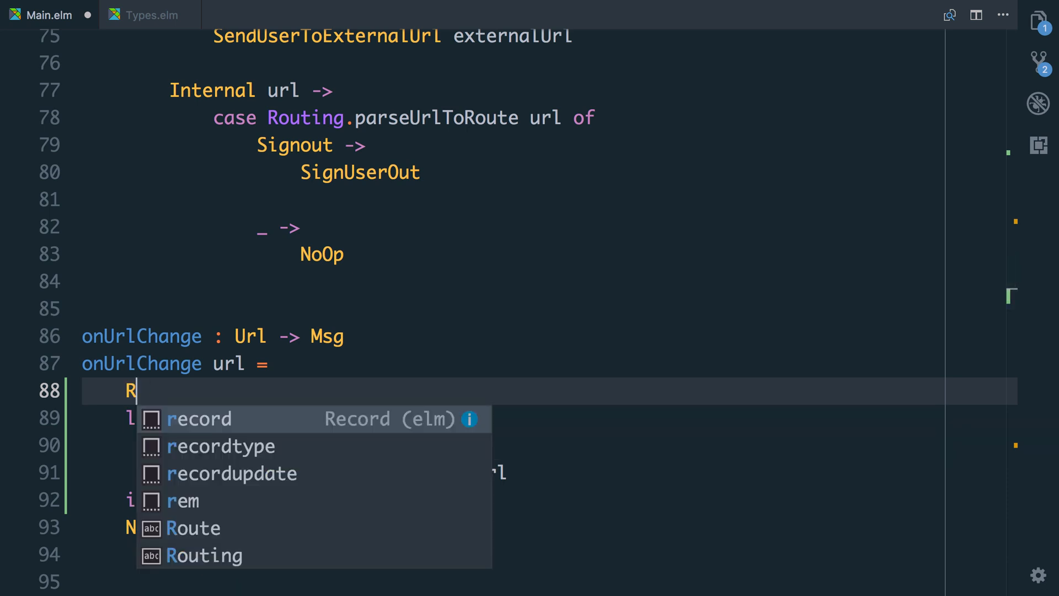
{"action": "type", "text": "outing.parseUrlToRoute url"}
{"action": "type", "text": "|>"}
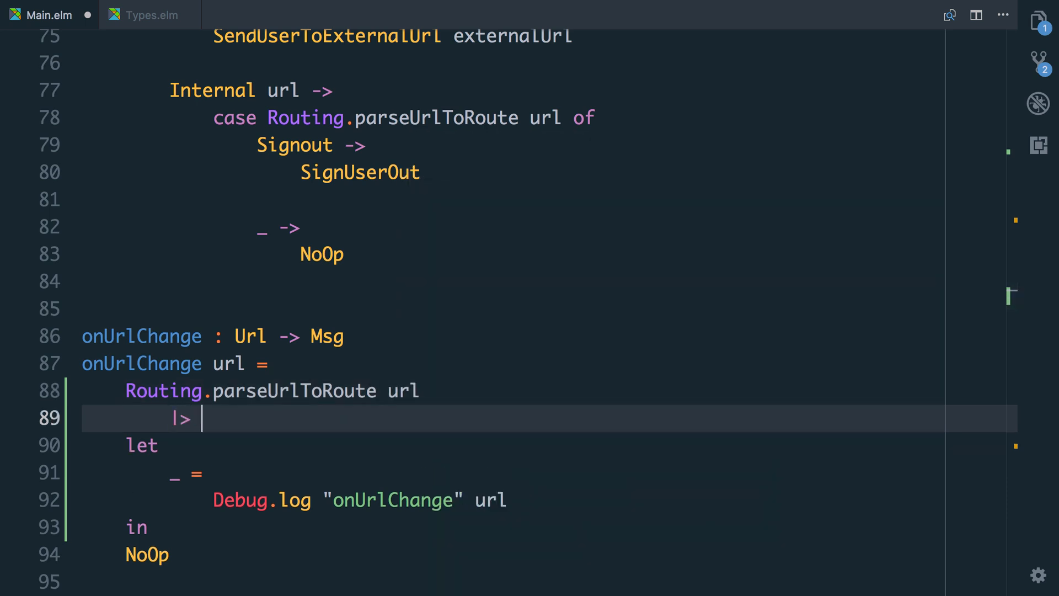
{"action": "type", "text": "UserChangedRoute"}
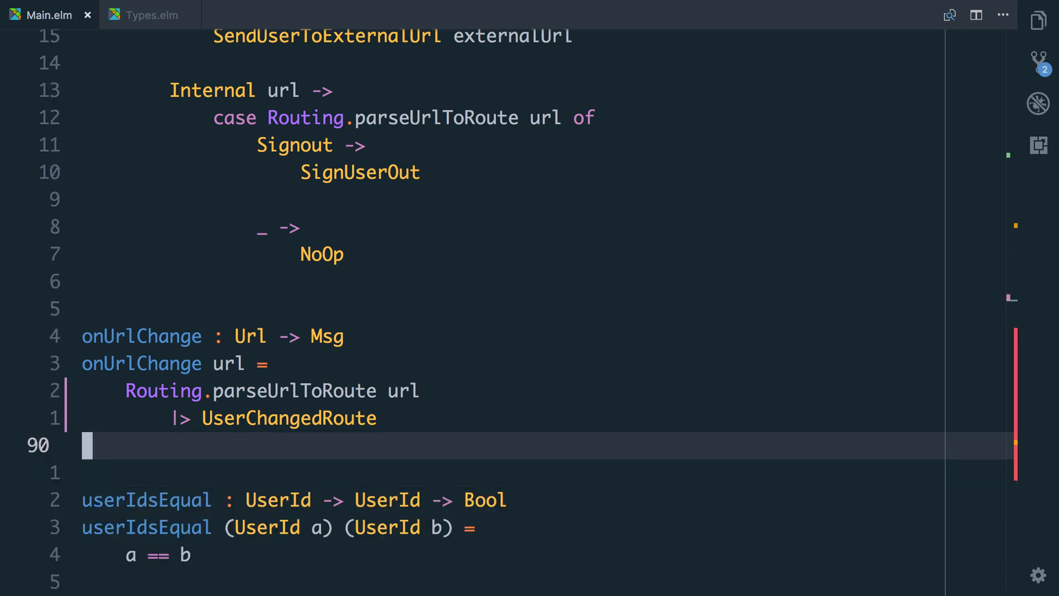
- Add a 'UserChangedRoute newRoute ->' case starting 'let _ = Debug.log "newRoute" newRoute'
{"action": "scroll", "scroll_direction": "down", "scroll_amount": 3}
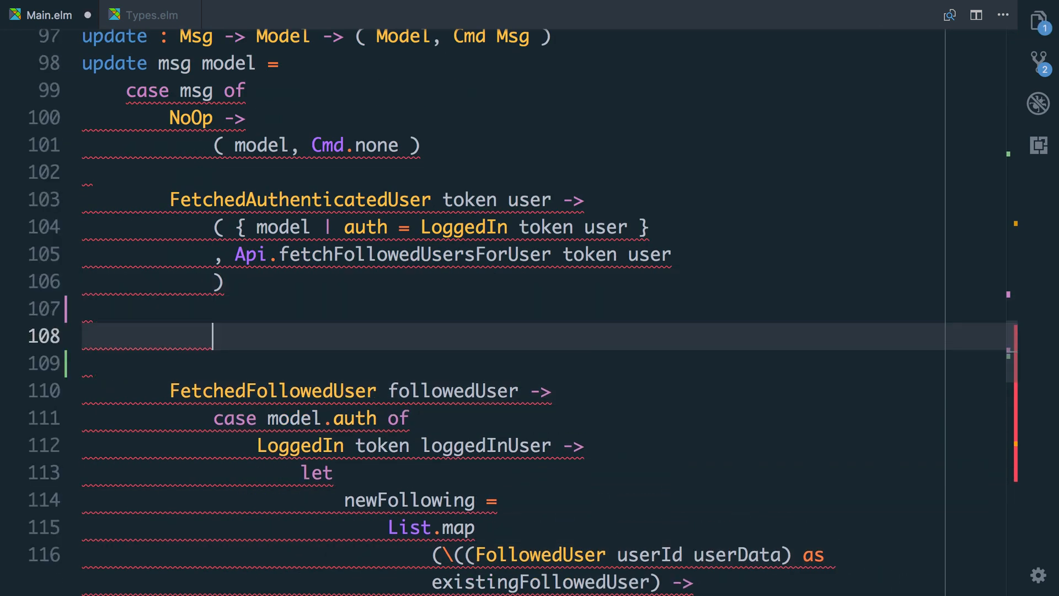
{"action": "type", "text": "UserChangedRoute newRoute ->"}
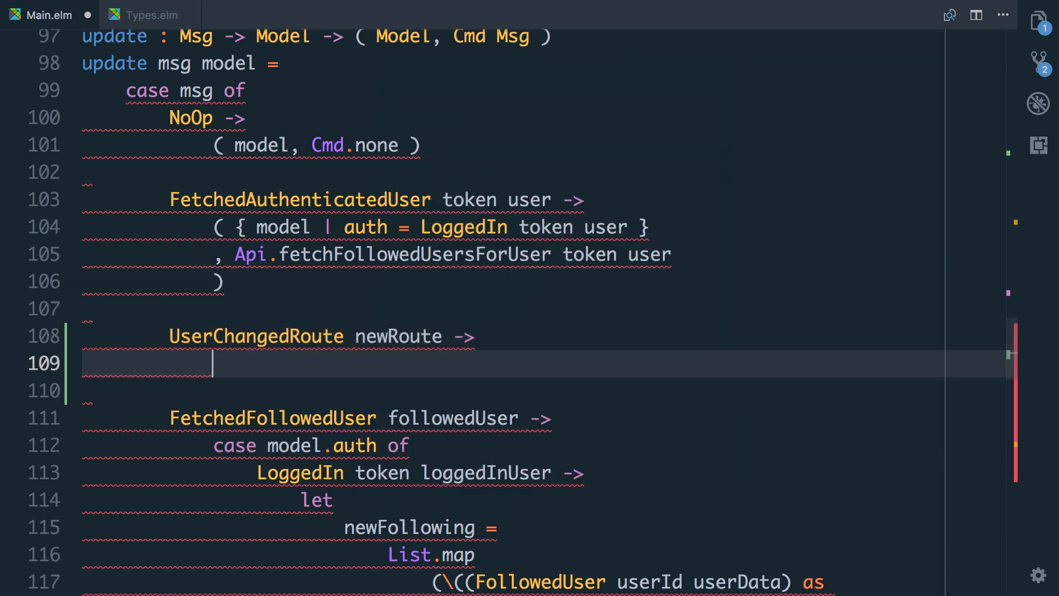
{"action": "type", "text": "let"}
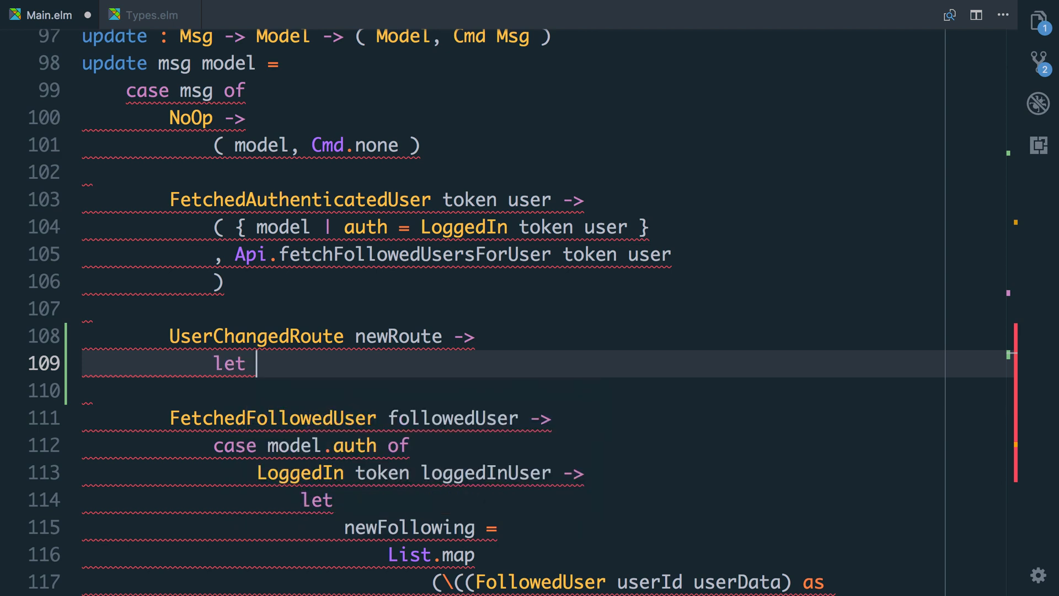
{"action": "type", "text": "_ = Debug.l"}
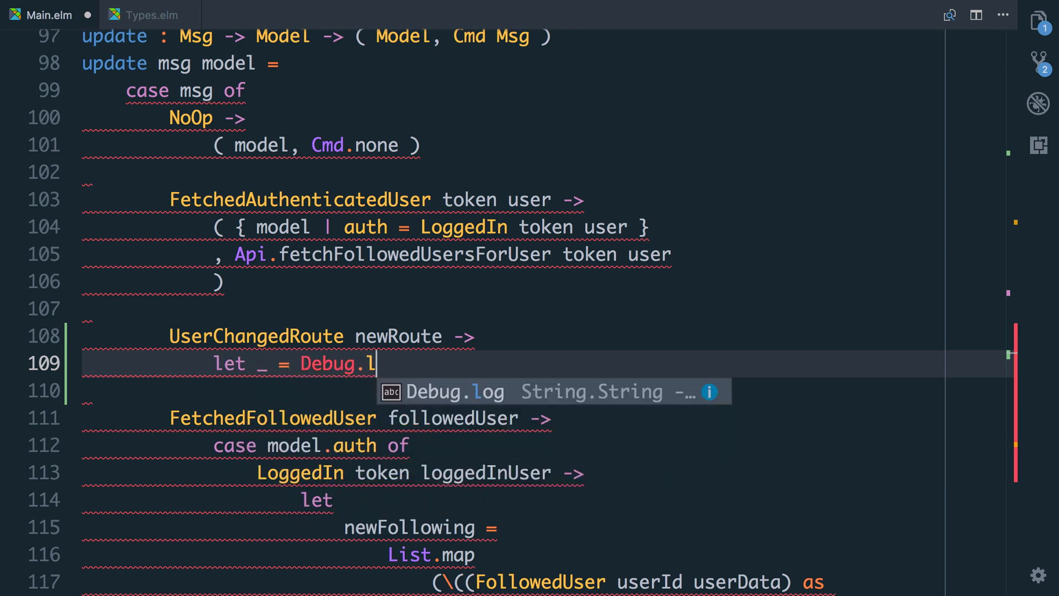
{"action": "type", "text": "og \"newRoute\" new"}
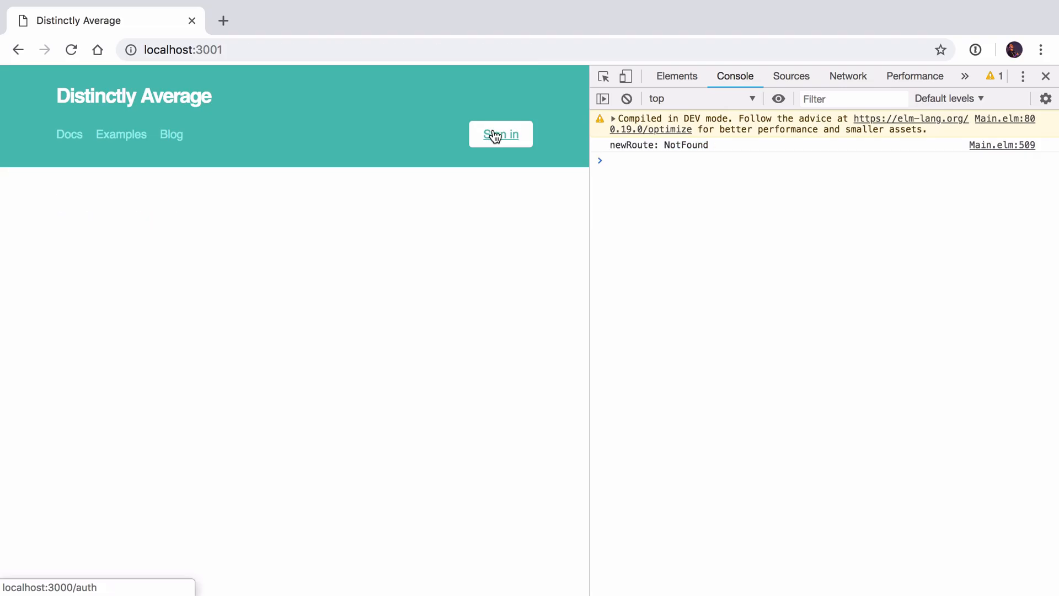
{"action": "mouse_move", "coordinate": [646, 141]}
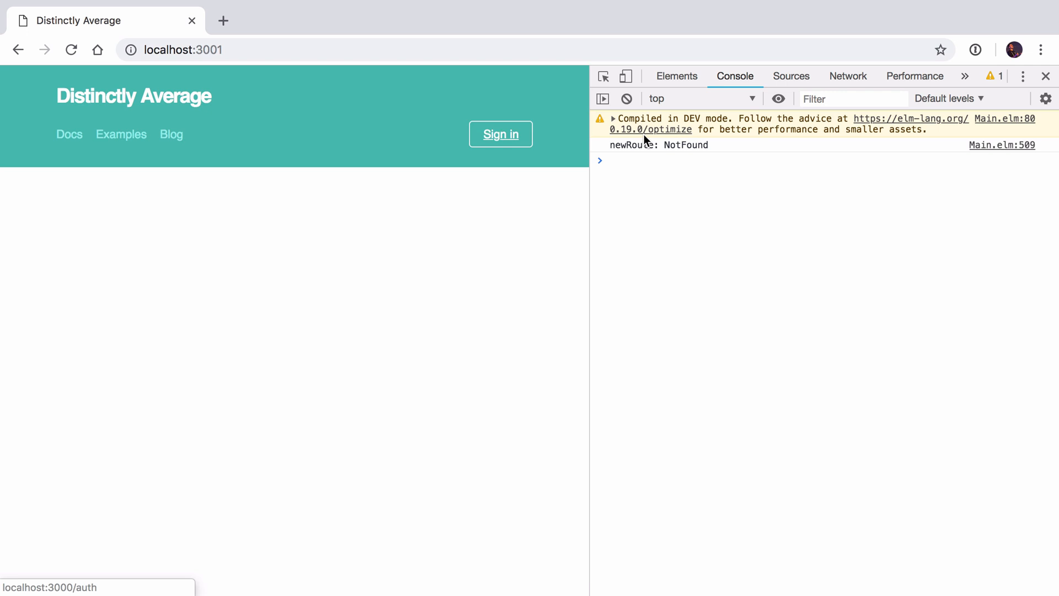
{"action": "mouse_move", "coordinate": [374, 225]}
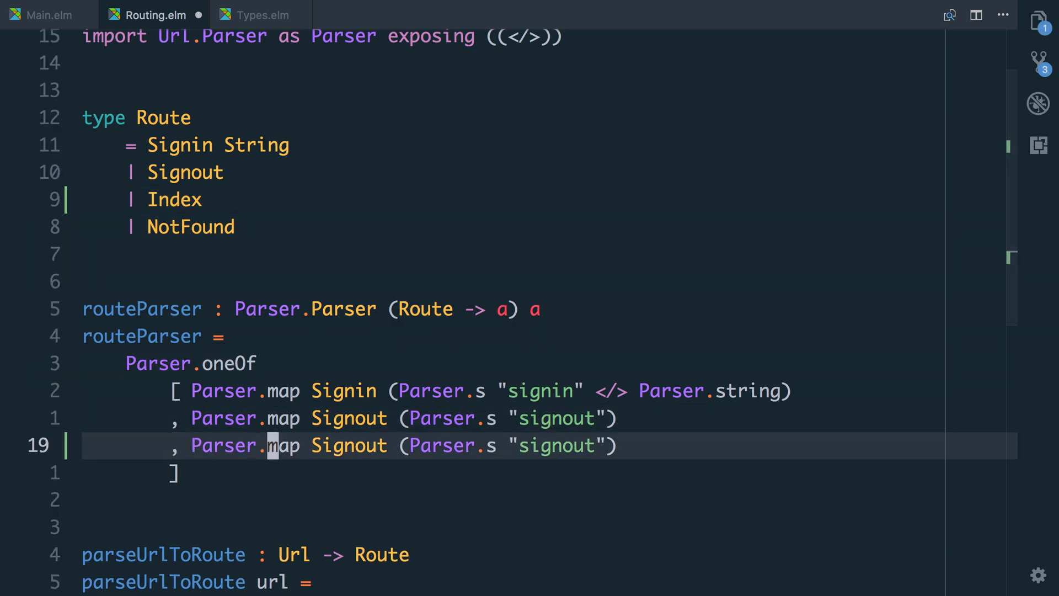
- Add an Index variant to Route and a routeParser entry mapping to Index
{"action": "type", "text": "Index"}
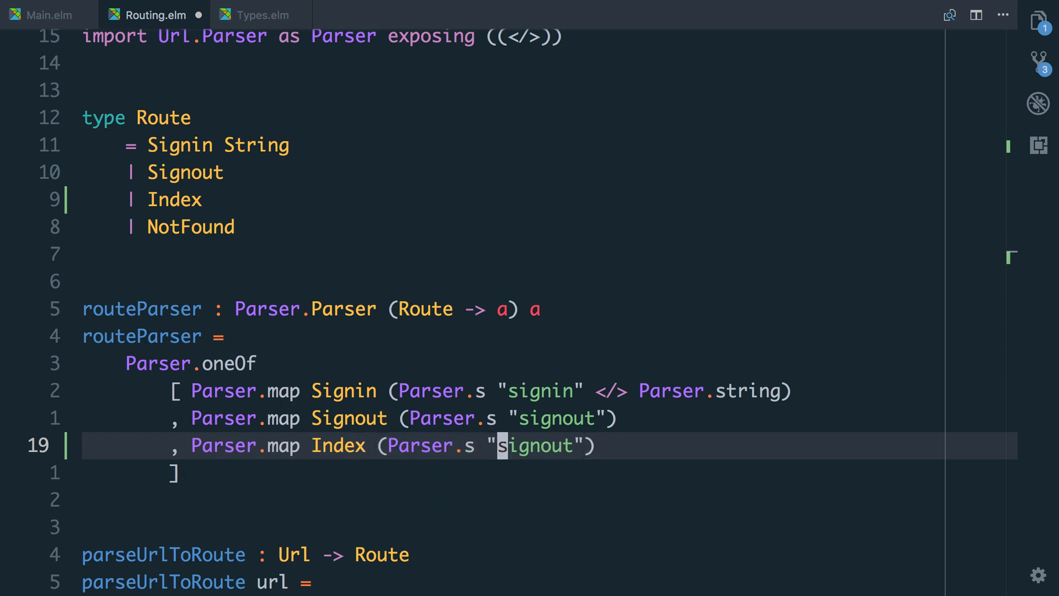
{"action": "type", "text": "/"}
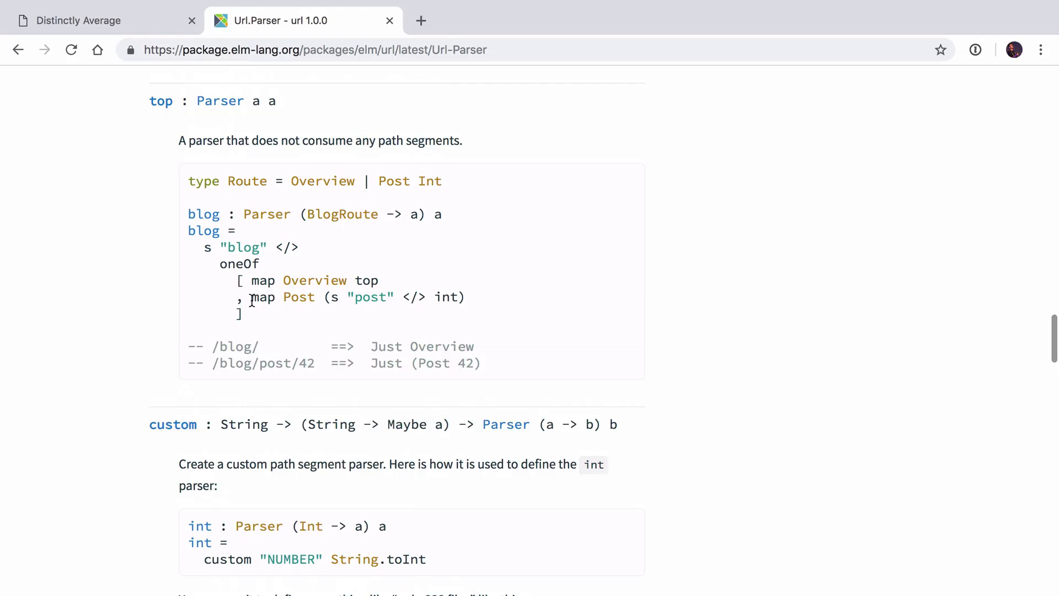
{"action": "mouse_move", "coordinate": [162, 123]}
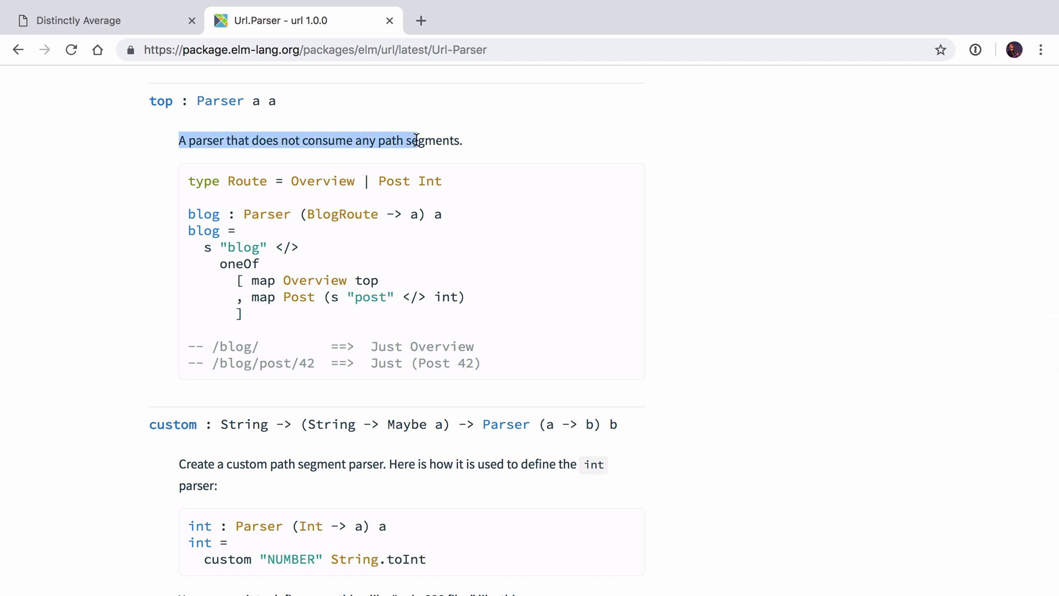
- Highlight parts of the Url.Parser top blog example while reading it
{"action": "left_click", "coordinate": [181, 264]}
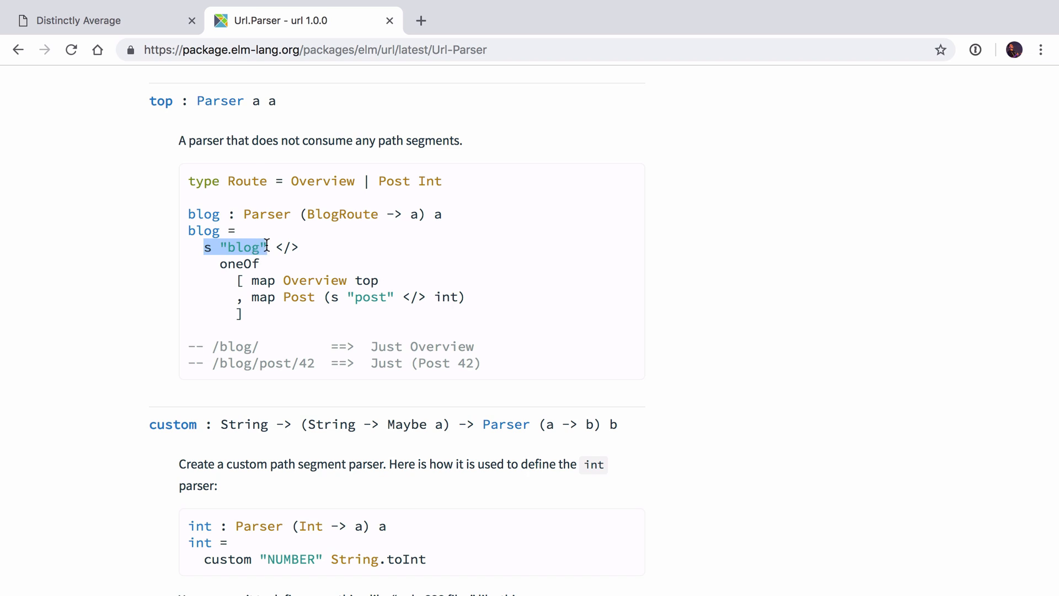
{"action": "left_click", "coordinate": [327, 264]}
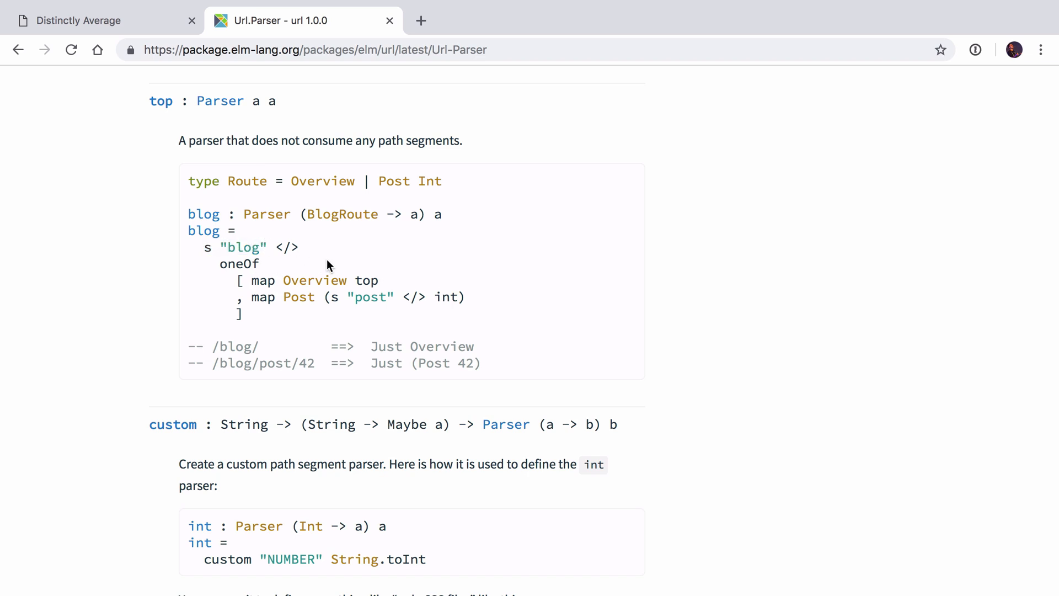
{"action": "double_click", "coordinate": [315, 280]}
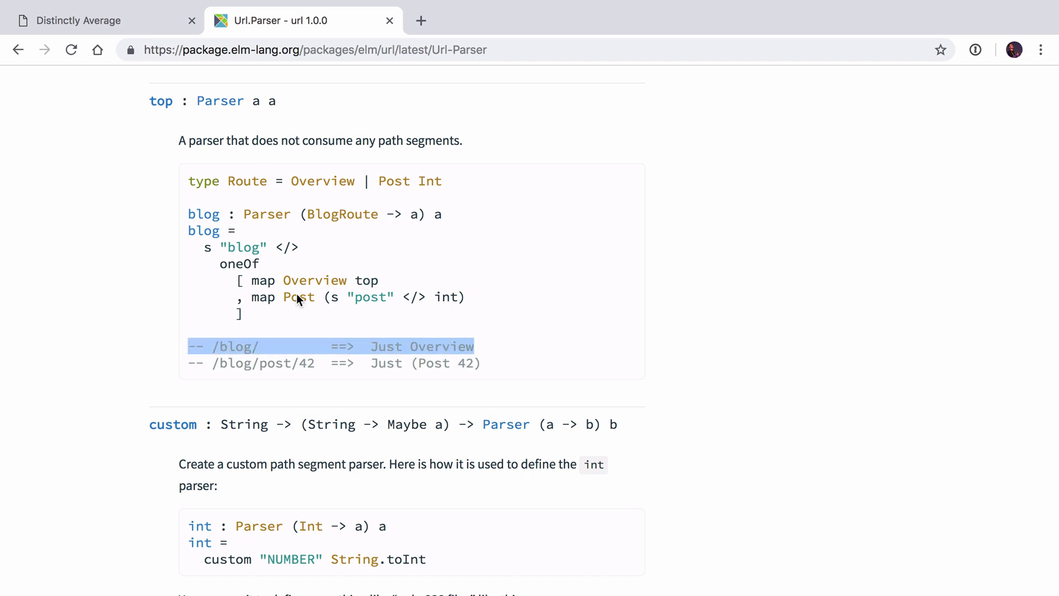
{"action": "mouse_move", "coordinate": [292, 309]}
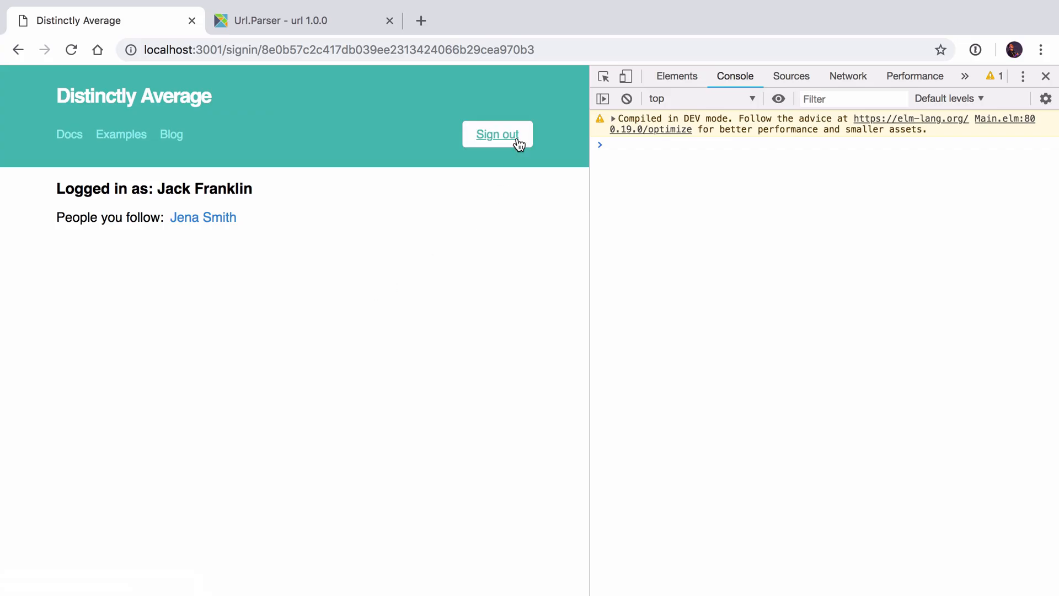
- Sign out of the app to trigger a route change
{"action": "left_click", "coordinate": [497, 134]}
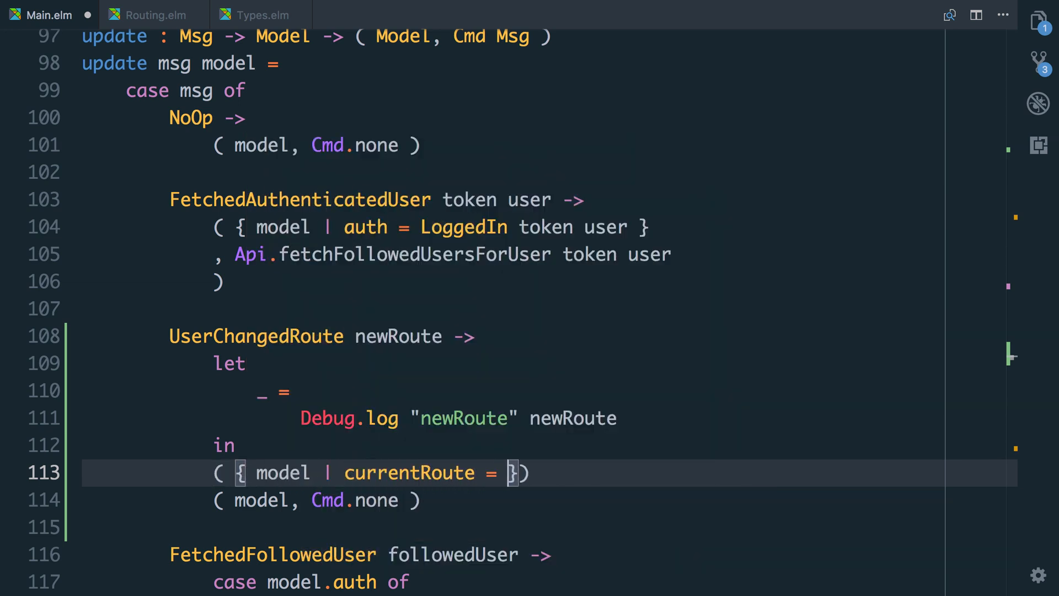
- Complete the model update so currentRoute equals newRoute, returning it with Cmd.none
{"action": "type", "text": "newRoute}, Cmd."}
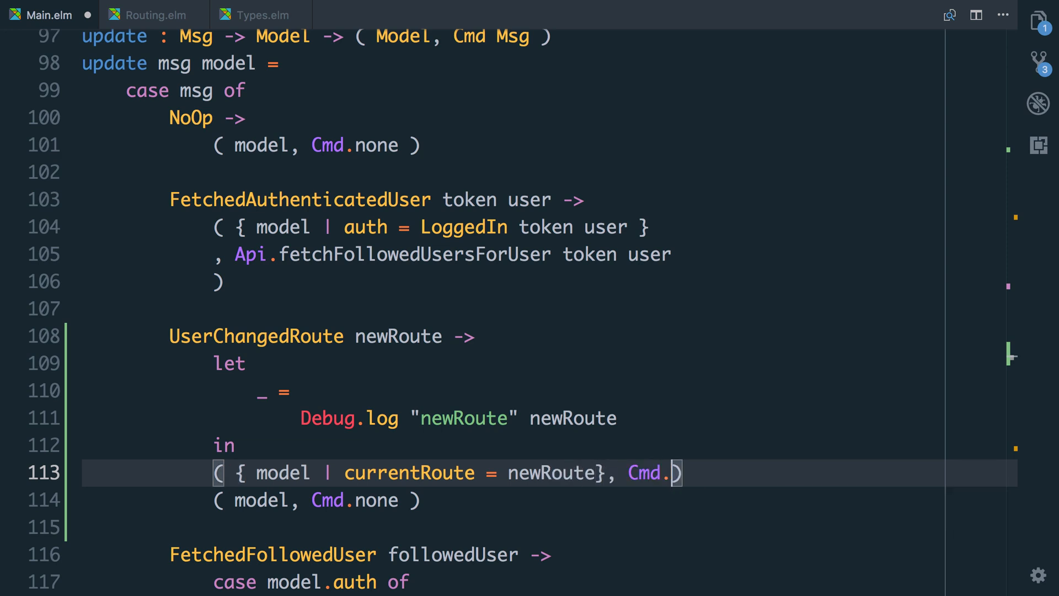